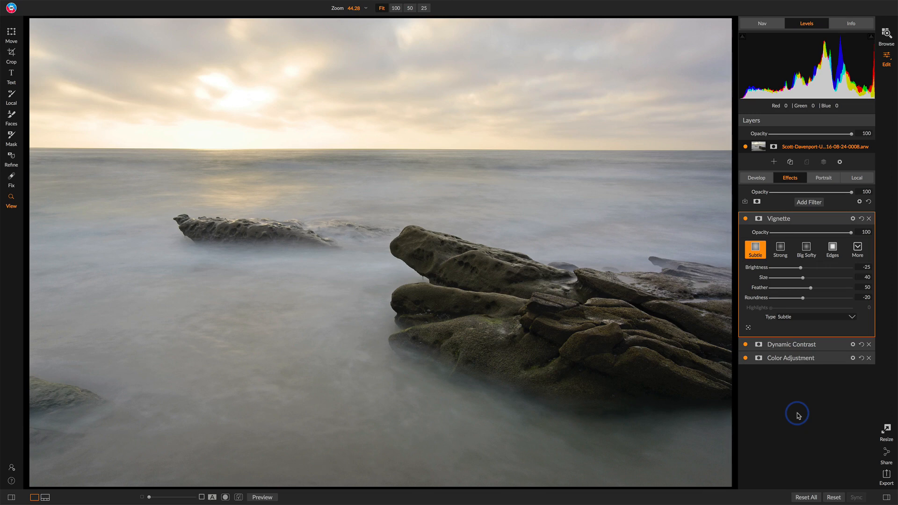
mouse_move(832, 346)
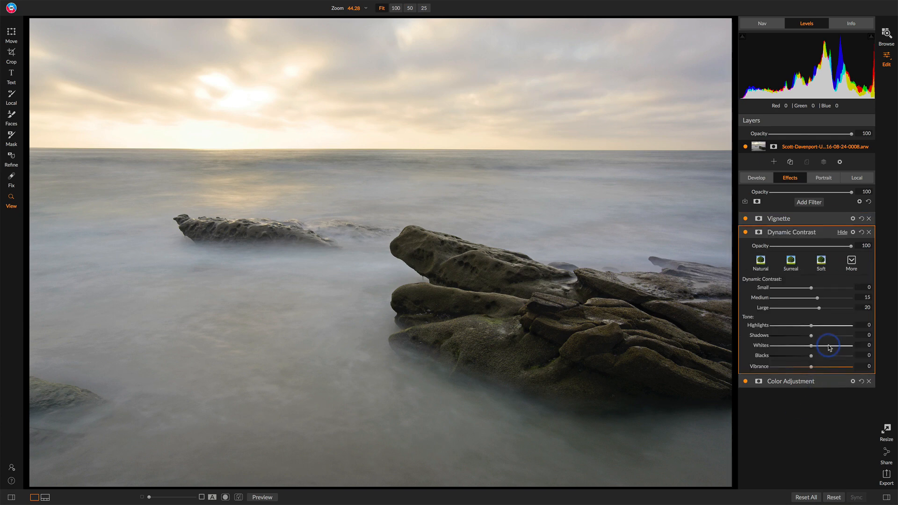
Toggle Dynamic Contrast off and back on to compare before and after
left_click(745, 232)
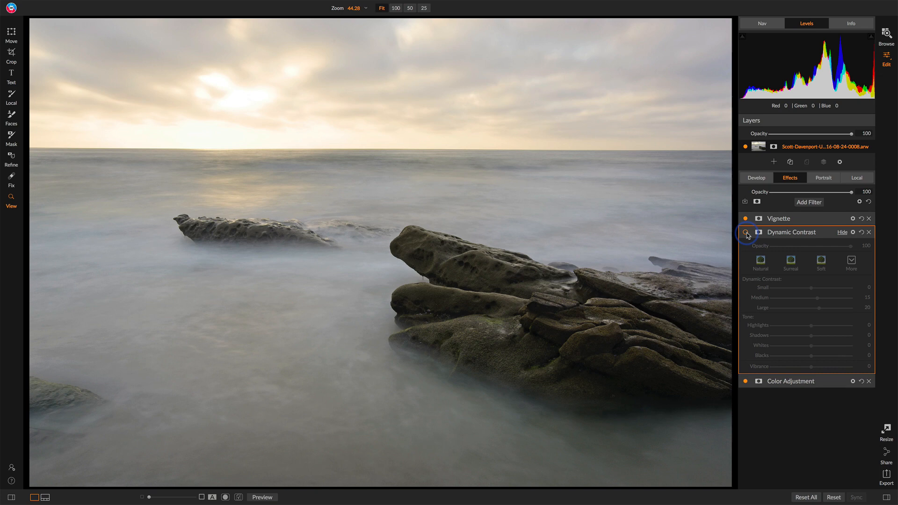
left_click(745, 232)
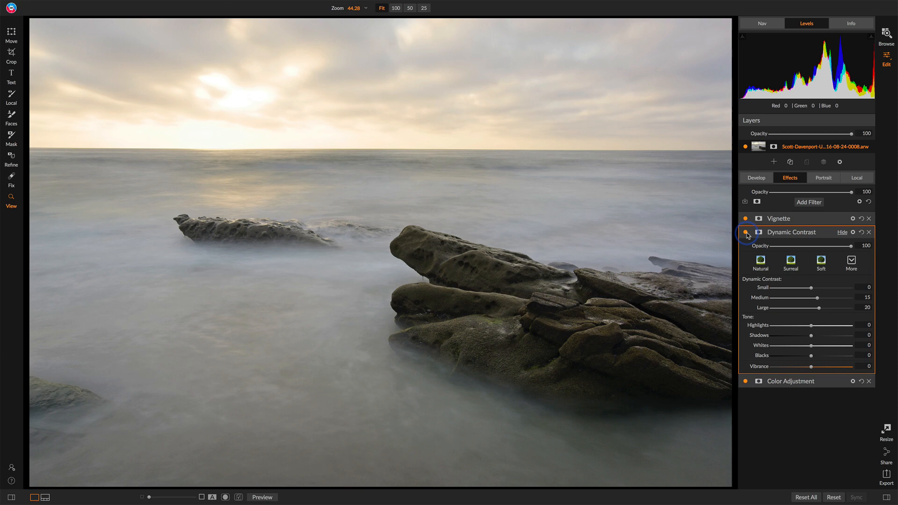
mouse_move(849, 239)
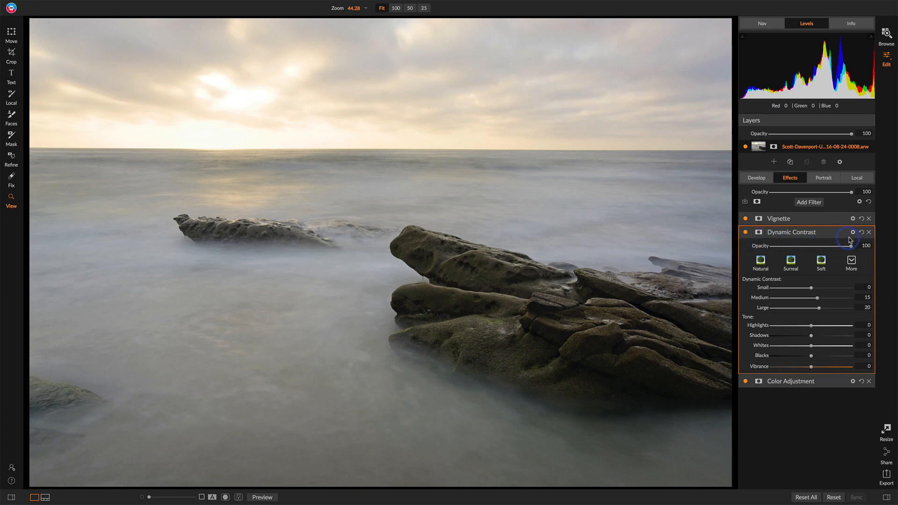
Show Dynamic Contrast blending options, try Apply To Shadows, then restore All and browse the ranges
left_click(852, 232)
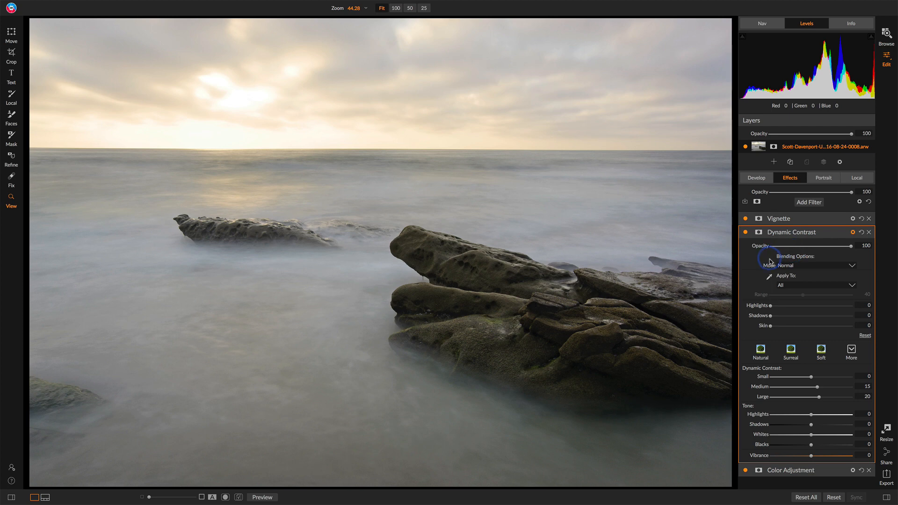
left_click(817, 285)
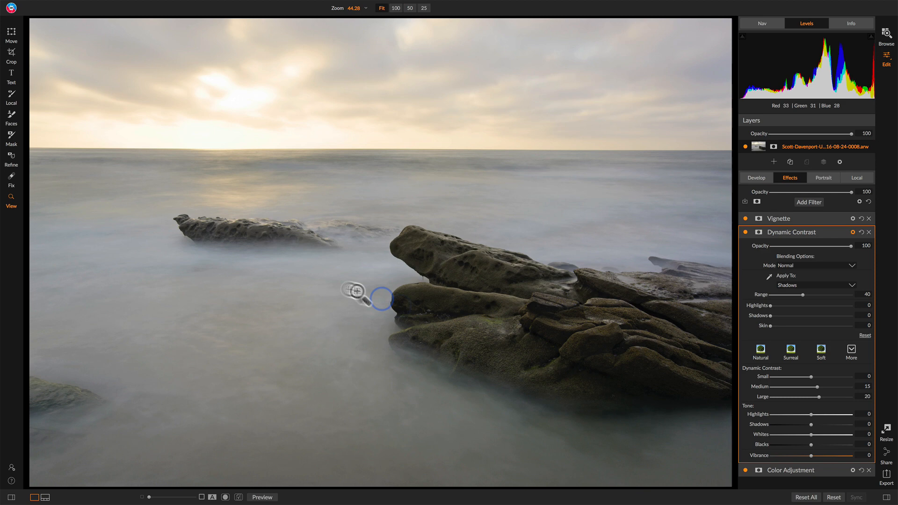
mouse_move(314, 98)
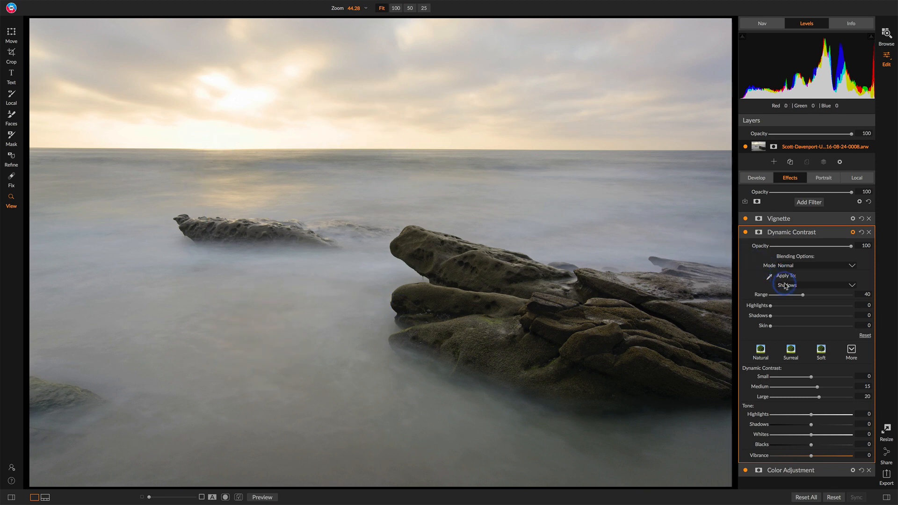
left_click(786, 285)
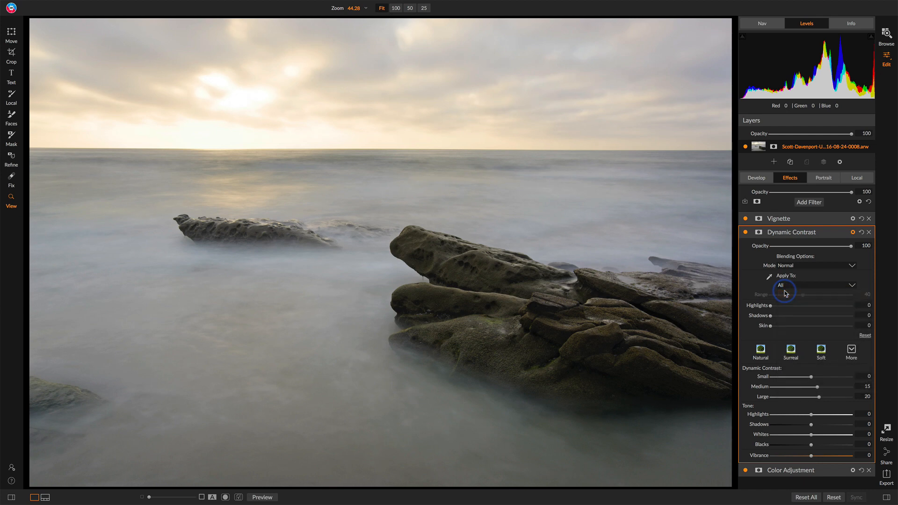
left_click(815, 285)
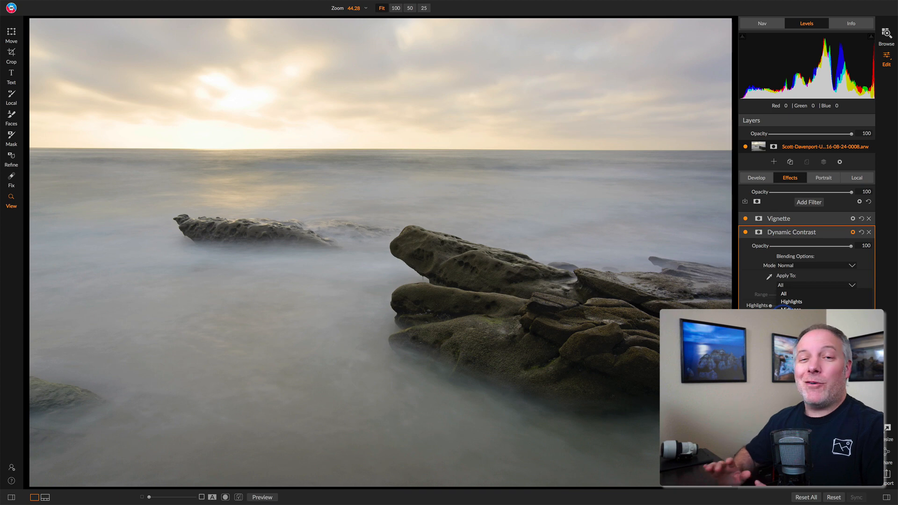
left_click(817, 285)
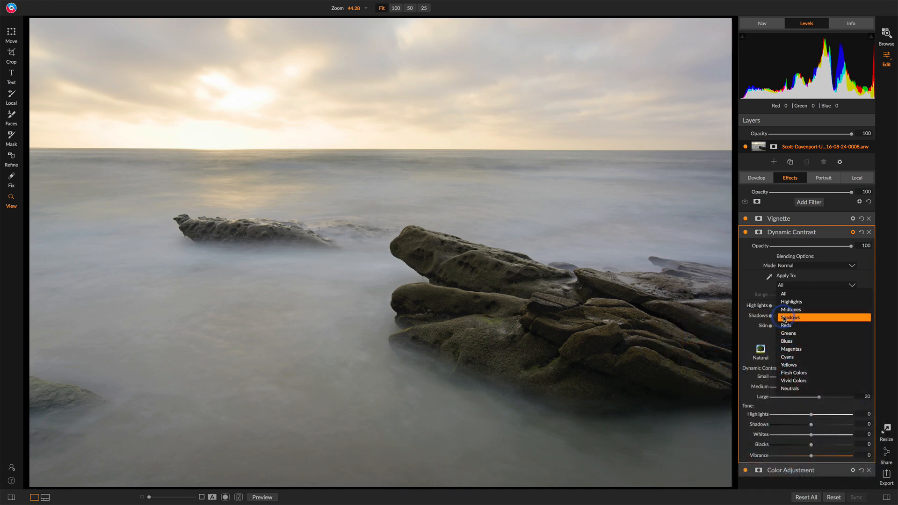
mouse_move(783, 294)
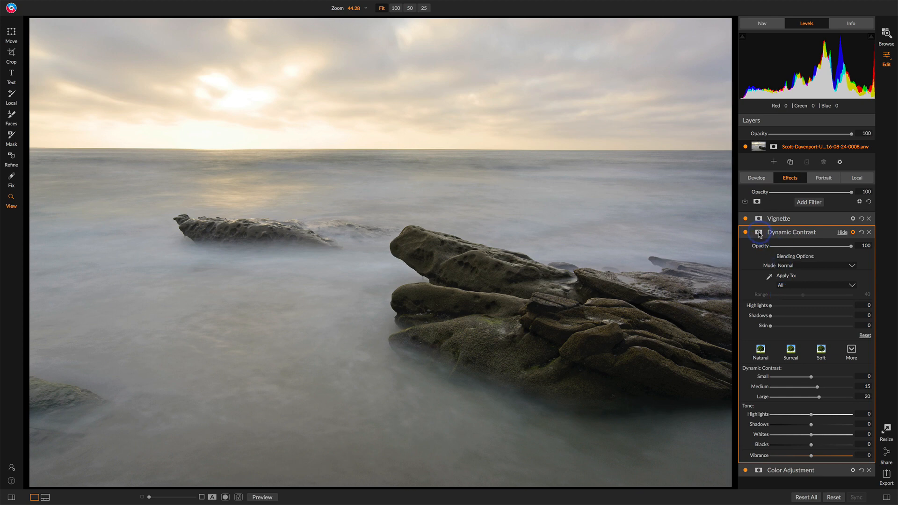
Add a Lumen luminosity mask to Dynamic Contrast and preview it in greyscale
left_click(757, 232)
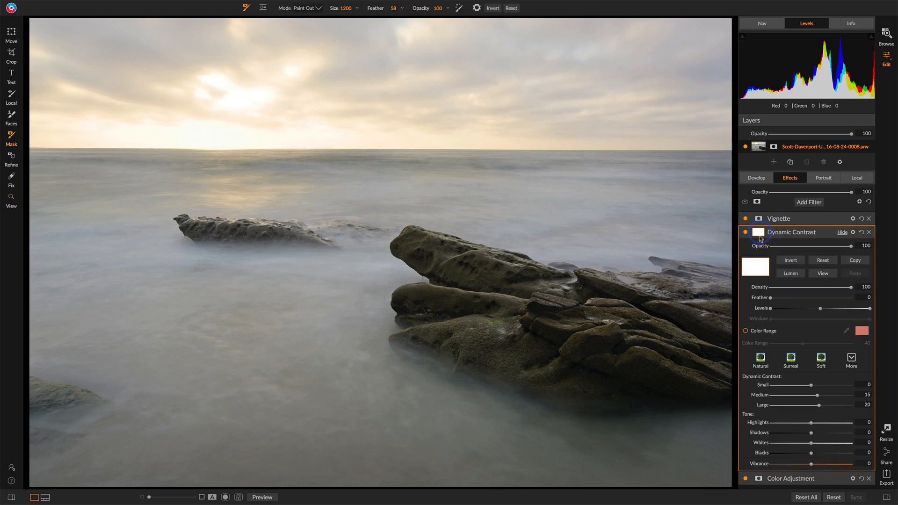
left_click(790, 274)
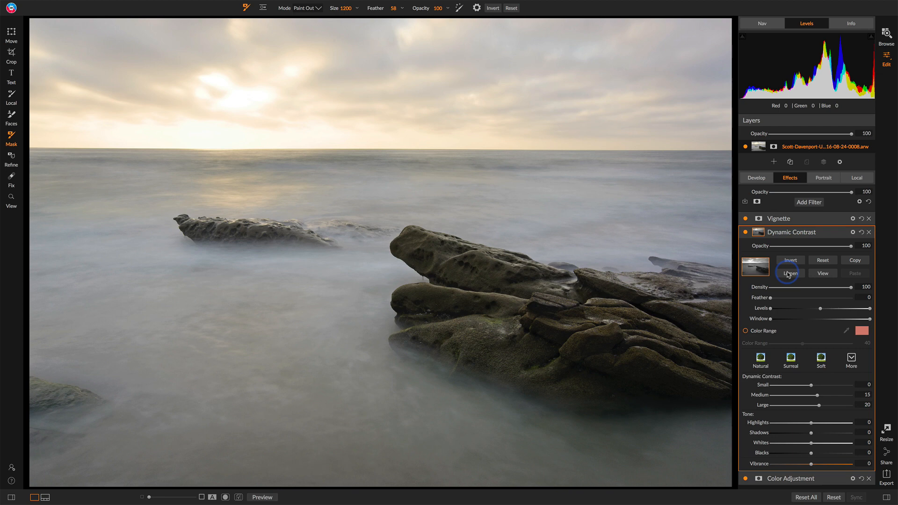
mouse_move(822, 273)
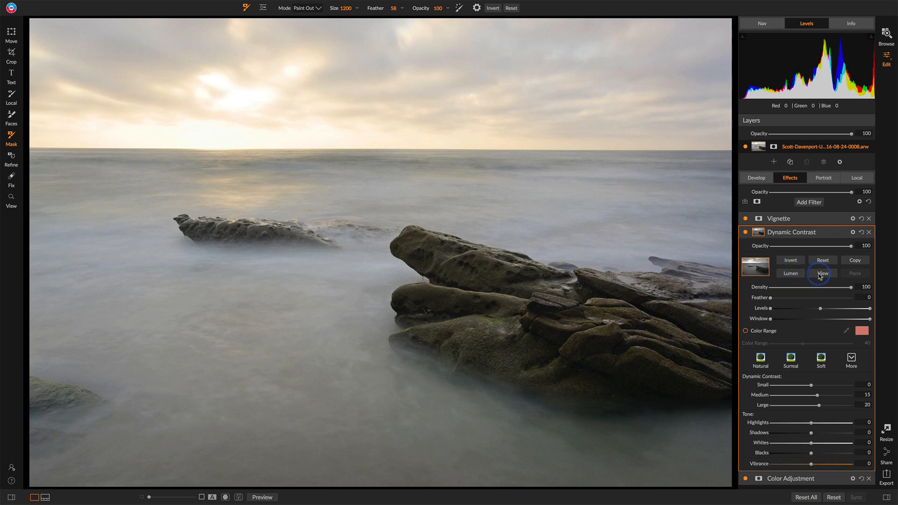
left_click(822, 273)
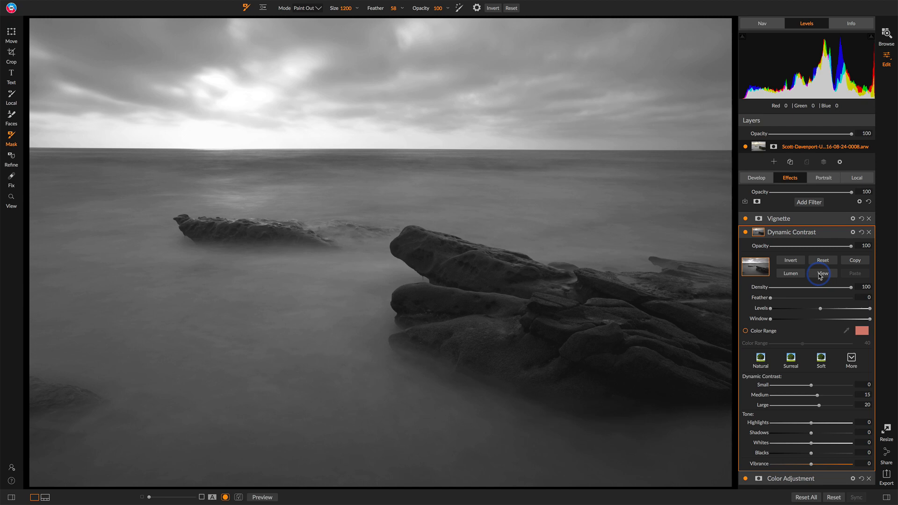
mouse_move(663, 332)
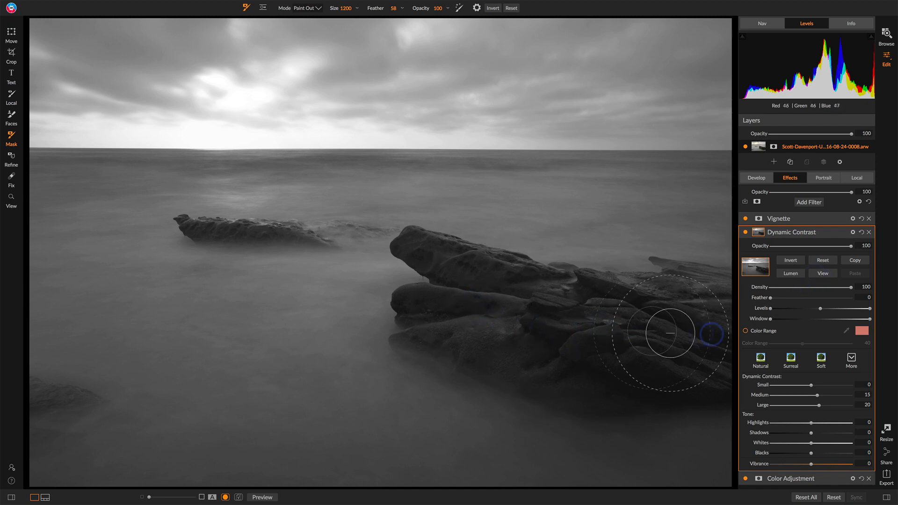
left_click(790, 260)
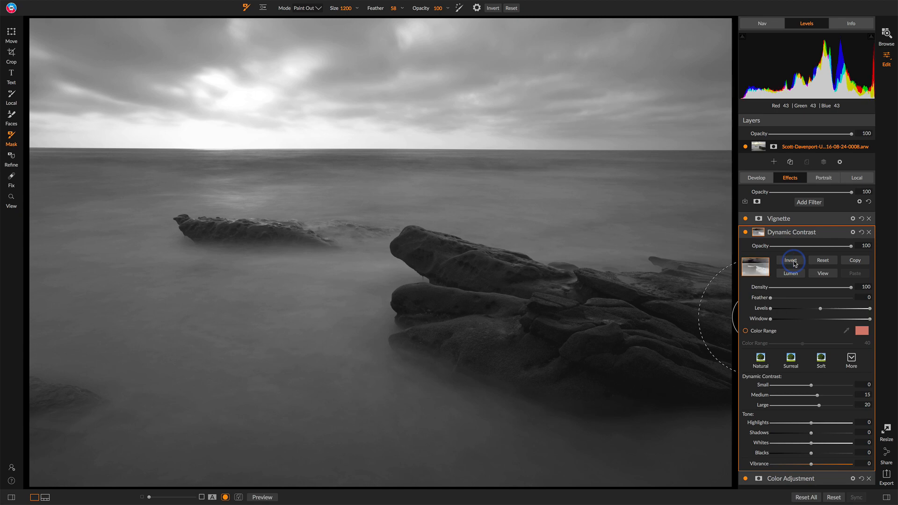
Invert the mask and tune its levels so bright rocks are white, water and sky black
left_click(790, 260)
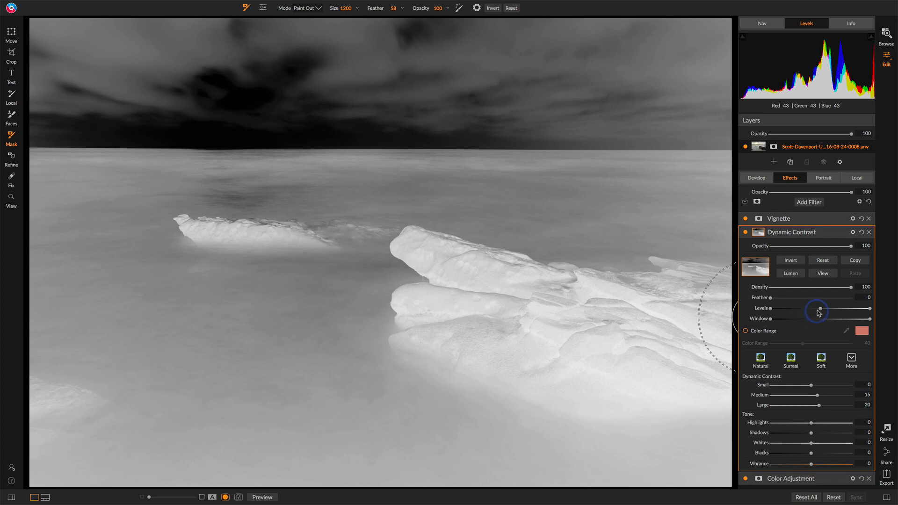
left_click_drag(816, 308, 813, 309)
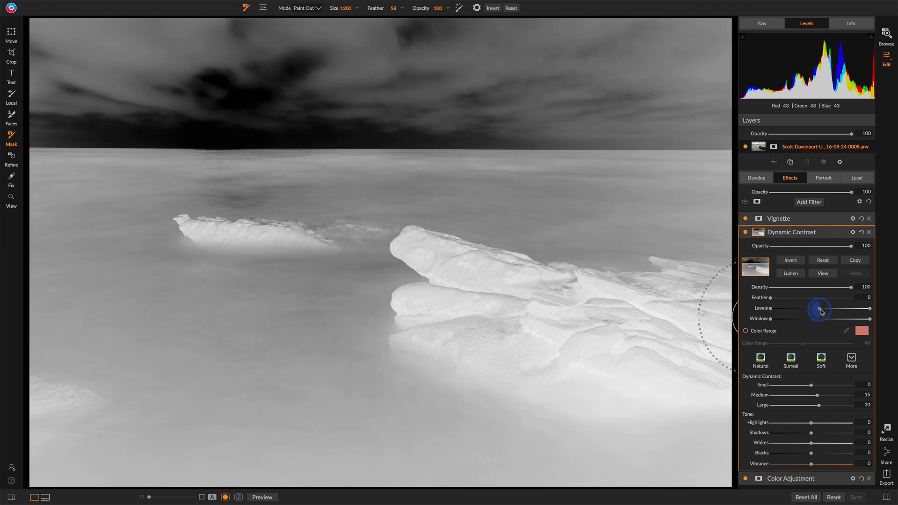
left_click_drag(819, 309, 836, 309)
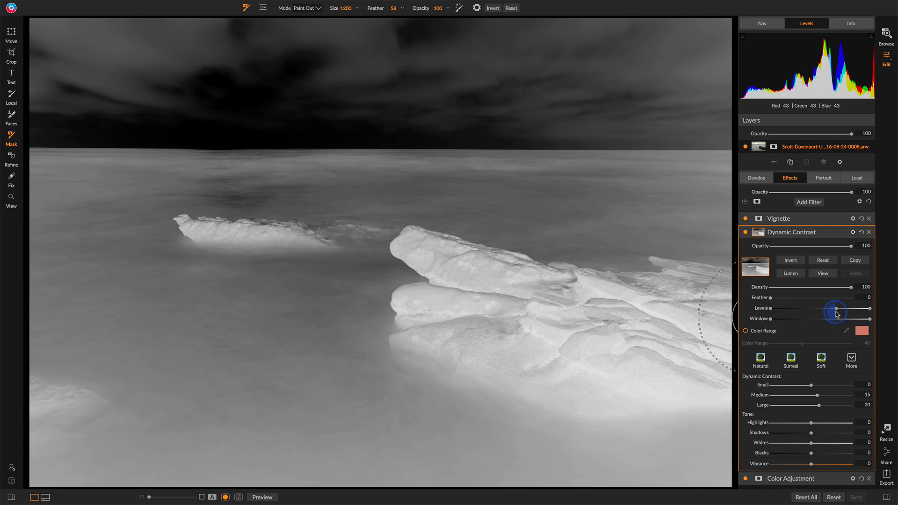
left_click_drag(835, 310, 824, 310)
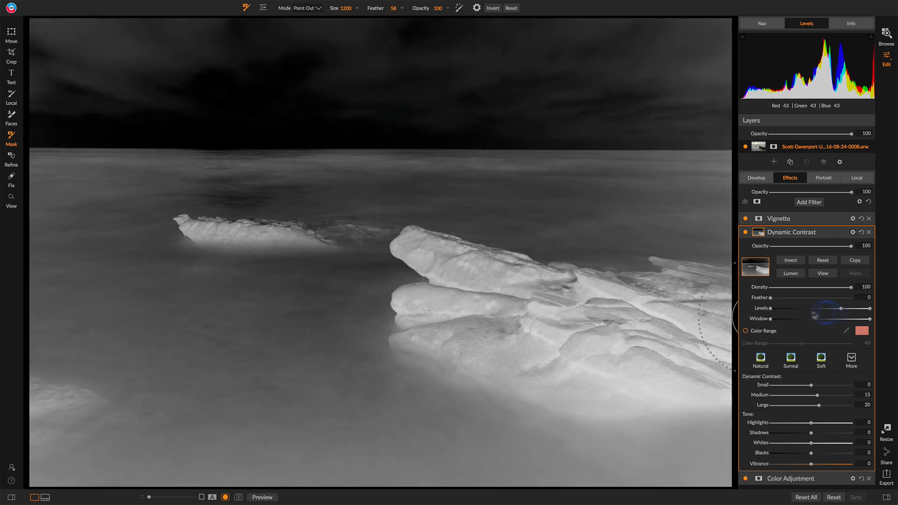
left_click_drag(853, 319, 787, 318)
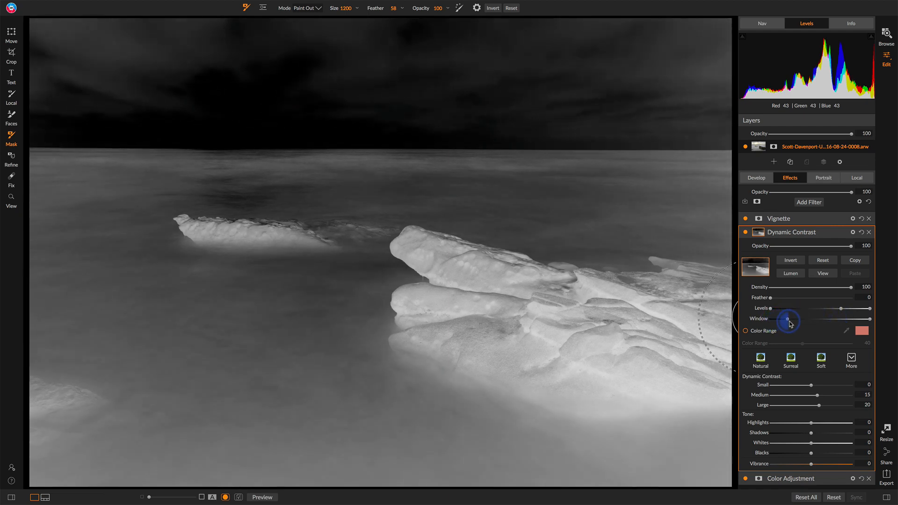
left_click_drag(787, 319, 830, 319)
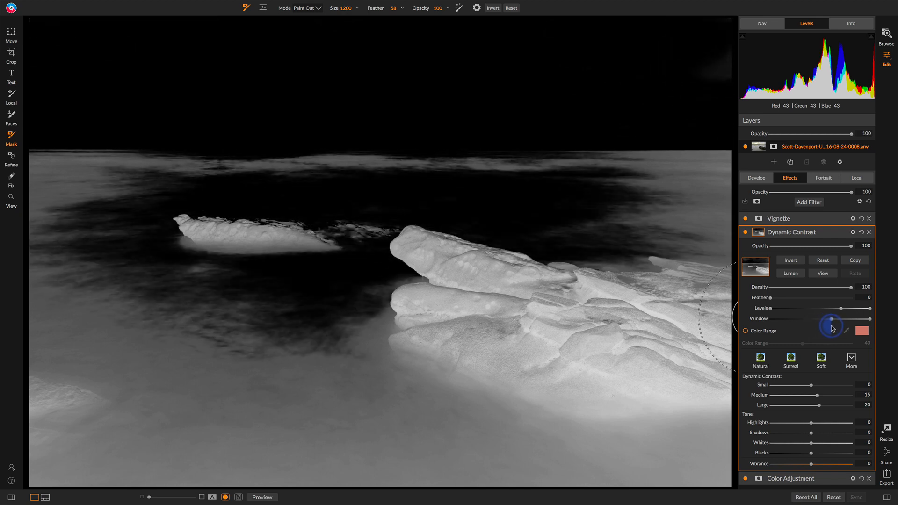
left_click_drag(829, 318, 842, 319)
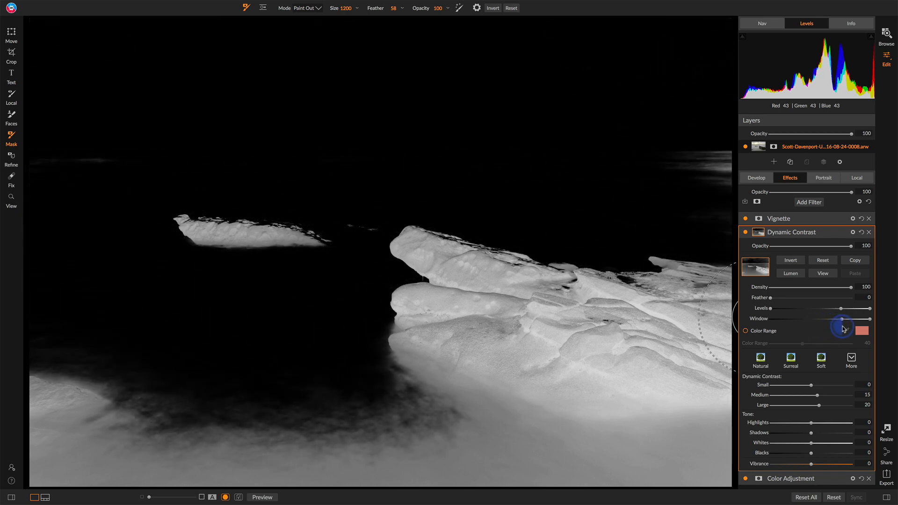
left_click_drag(842, 320, 851, 319)
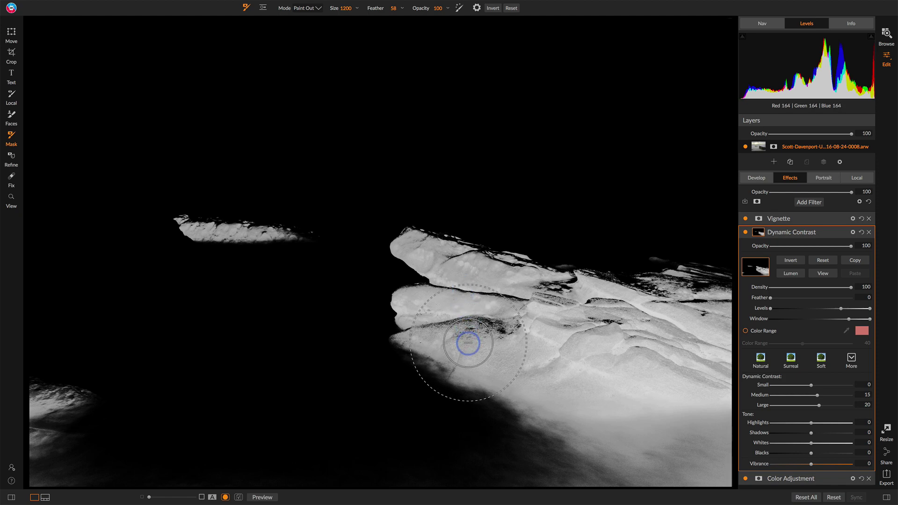
mouse_move(785, 337)
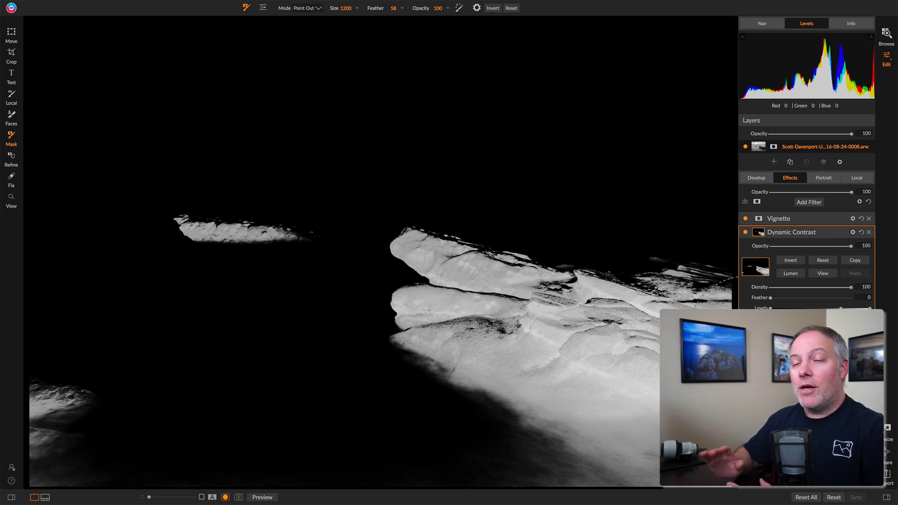
left_click(822, 273)
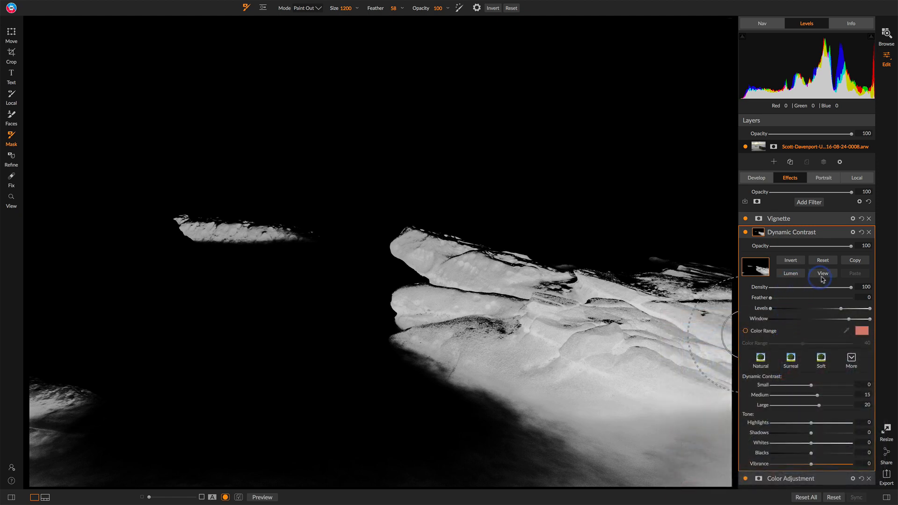
Hide the mask preview and compare the photo with and without Dynamic Contrast
left_click(823, 273)
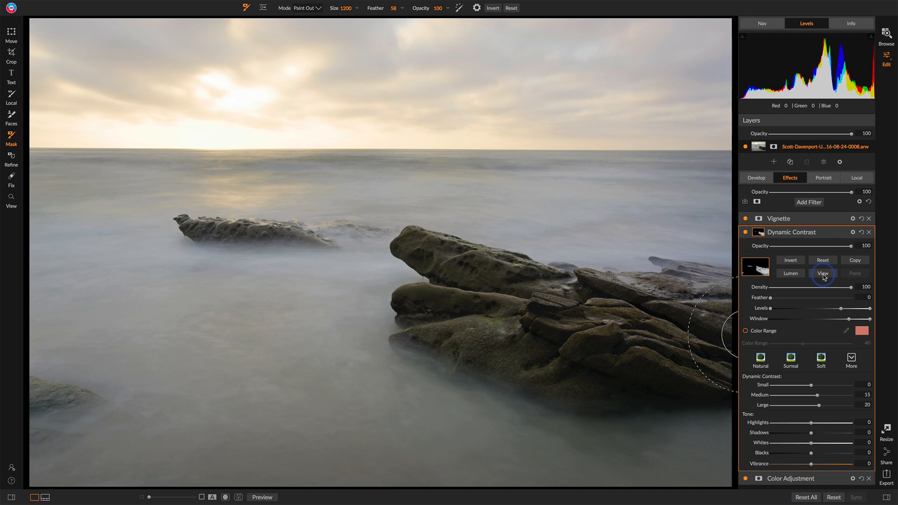
left_click(745, 233)
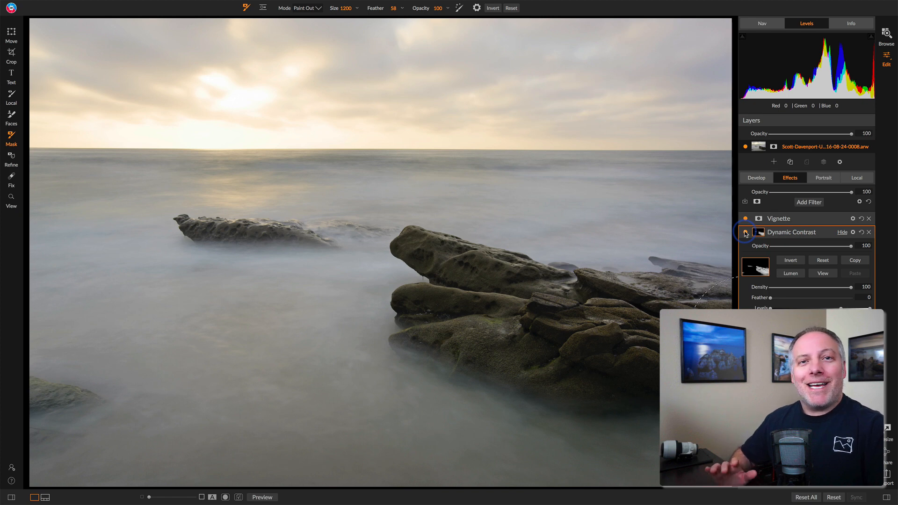
left_click(745, 232)
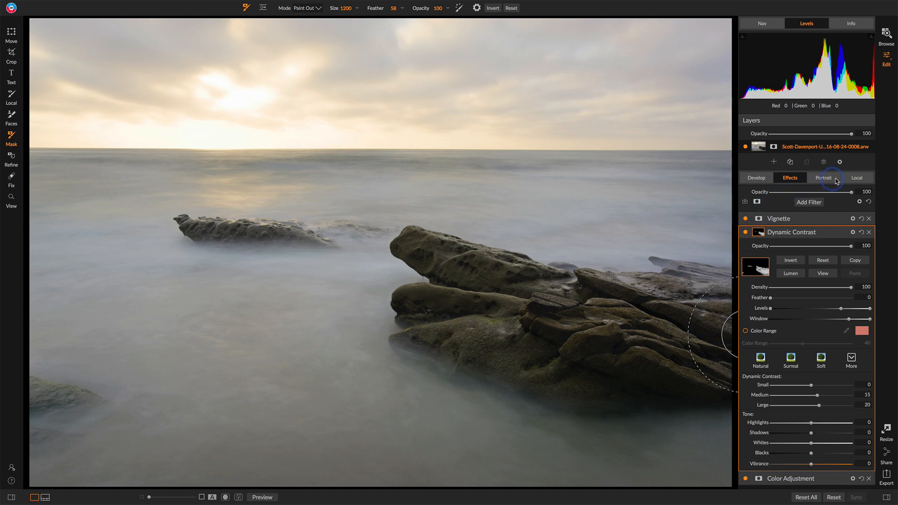
mouse_move(857, 177)
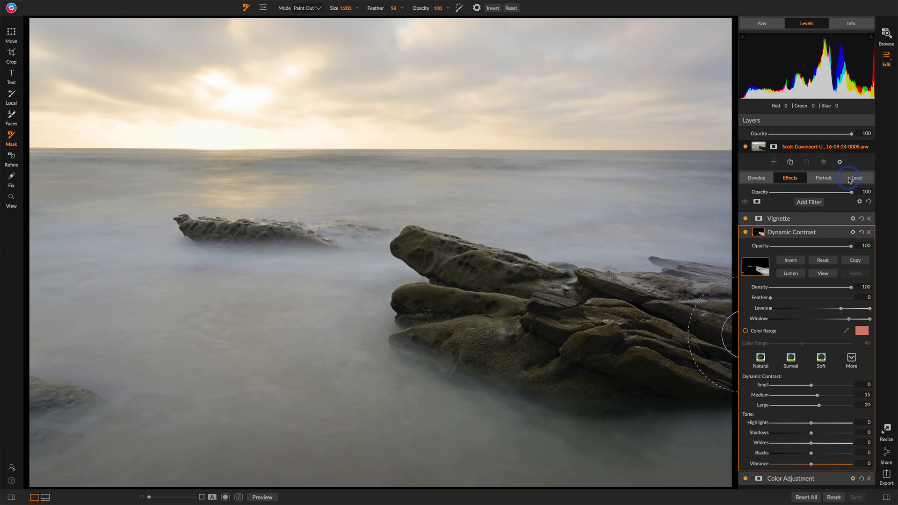
Add a Local adjustment layer with Exposure set to -0.5
left_click(857, 178)
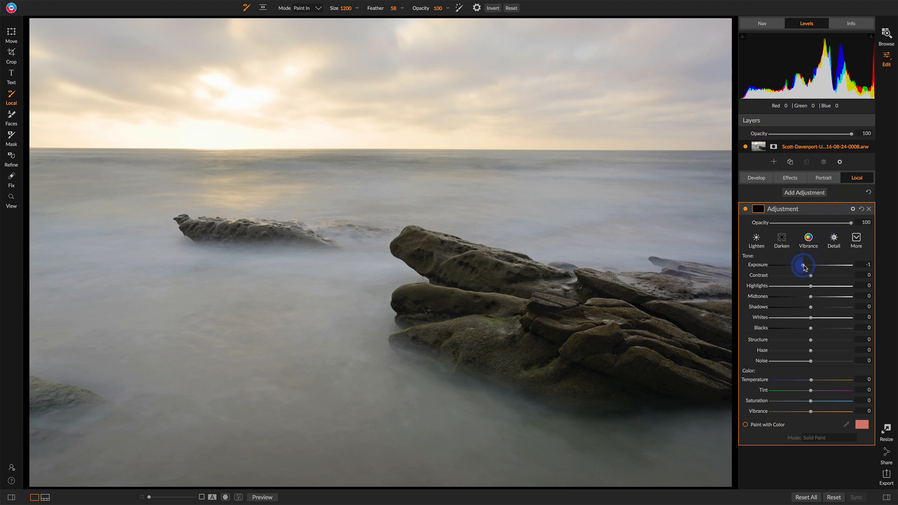
left_click_drag(803, 265, 809, 265)
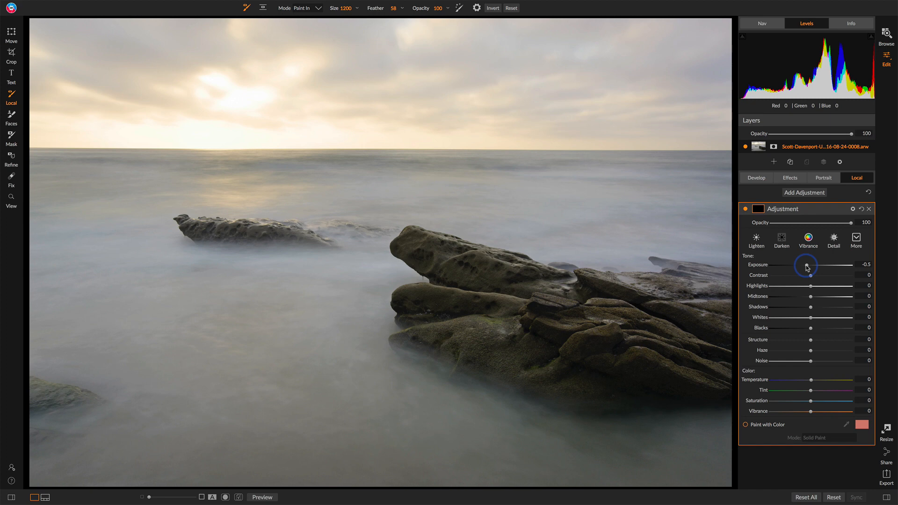
mouse_move(212, 75)
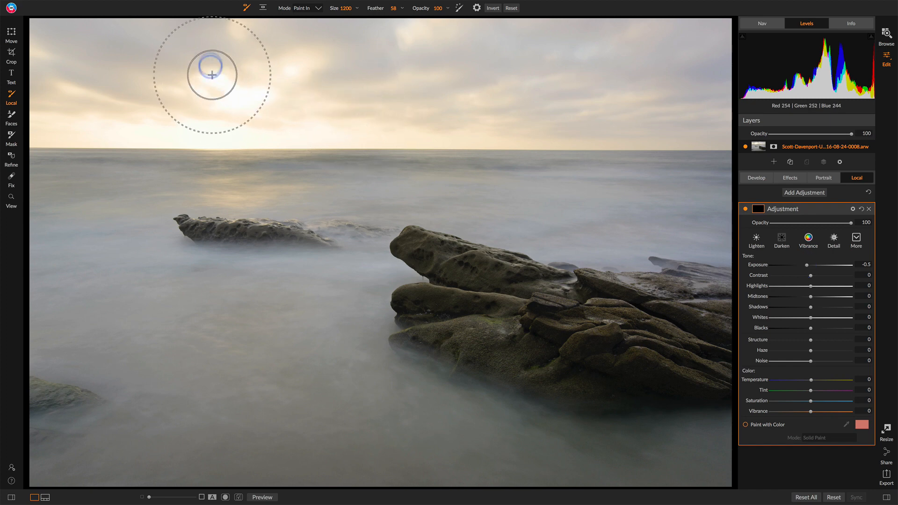
Draw a wide-feathered Gradient mask centred on the horizon and compare the sky with and without it
left_click(257, 9)
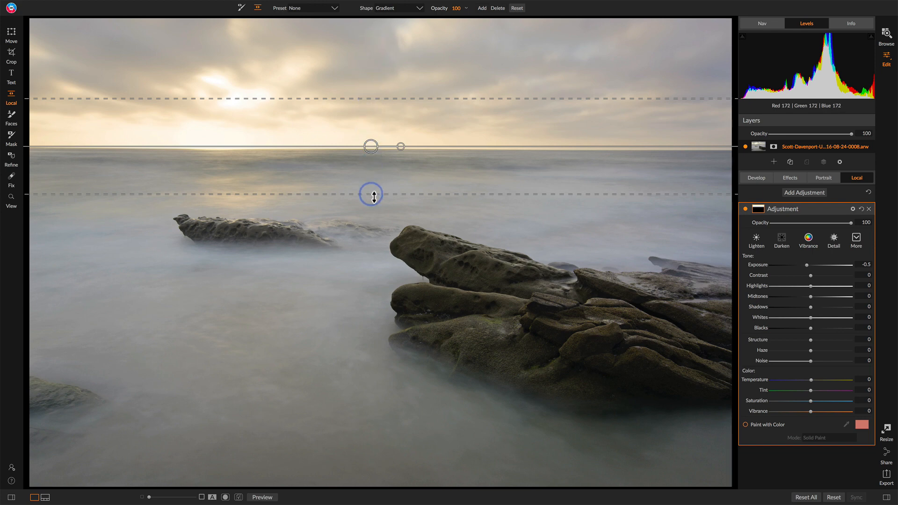
left_click_drag(370, 193, 370, 145)
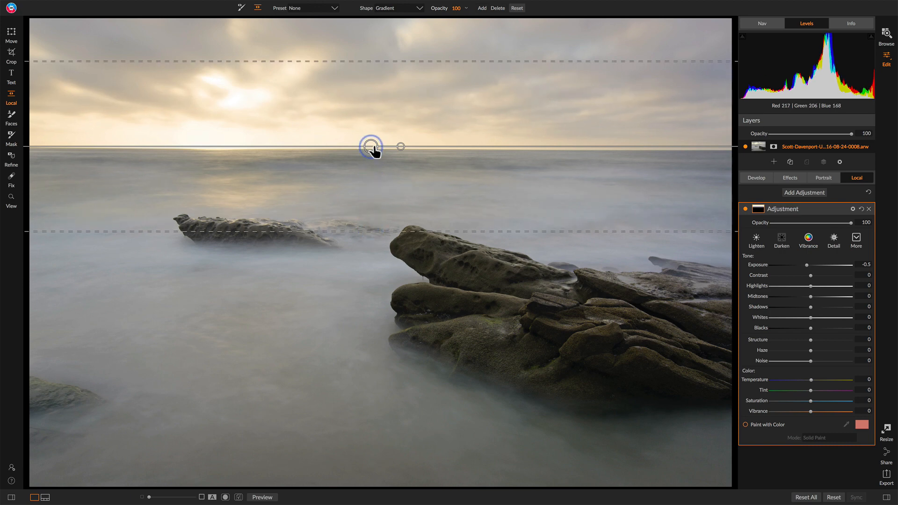
left_click_drag(370, 146, 372, 158)
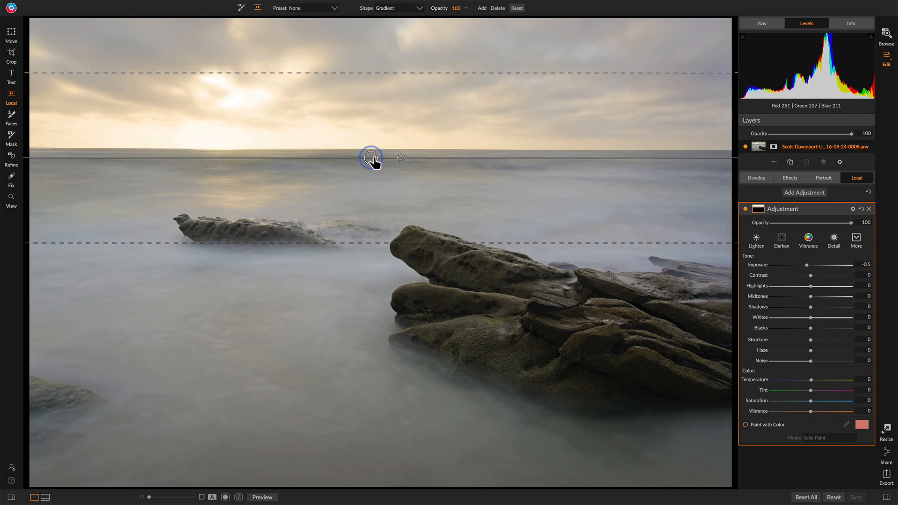
left_click(745, 209)
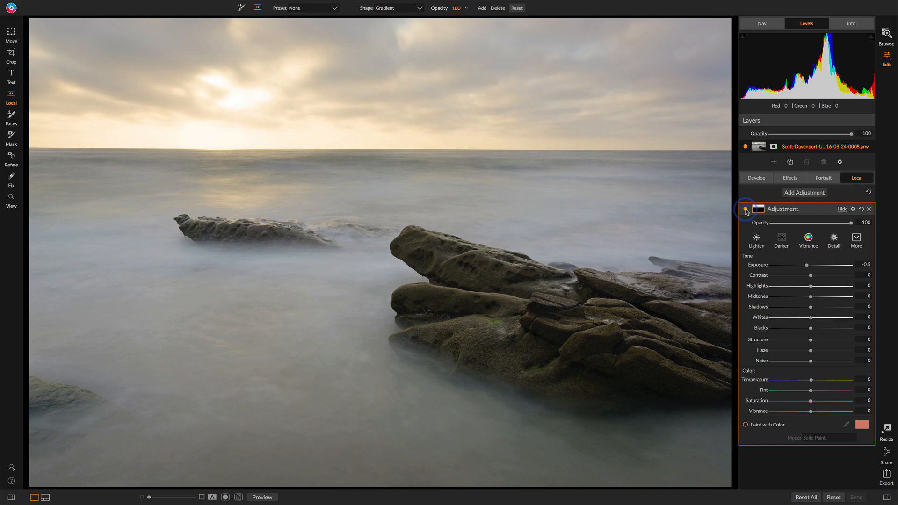
left_click(745, 209)
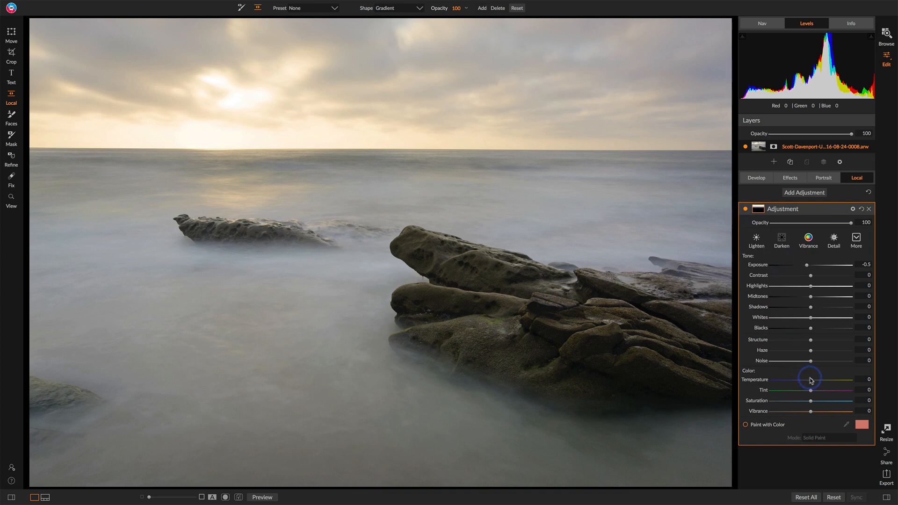
Warm the sky adjustment's Temperature slightly to 2
left_click_drag(810, 379, 815, 379)
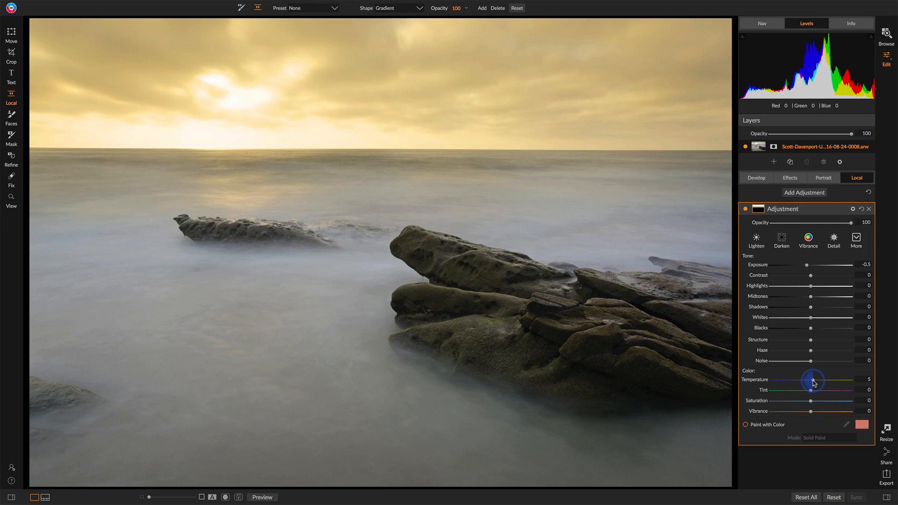
left_click_drag(813, 379, 808, 379)
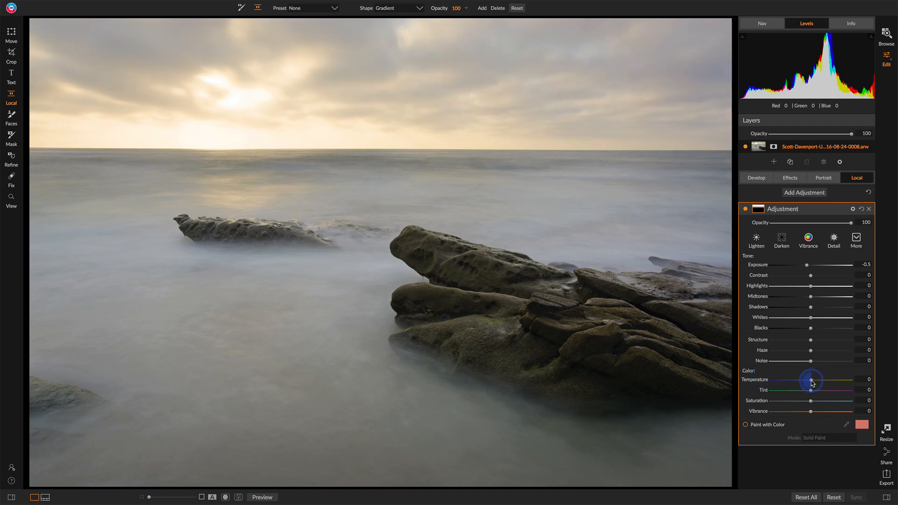
left_click_drag(810, 379, 814, 379)
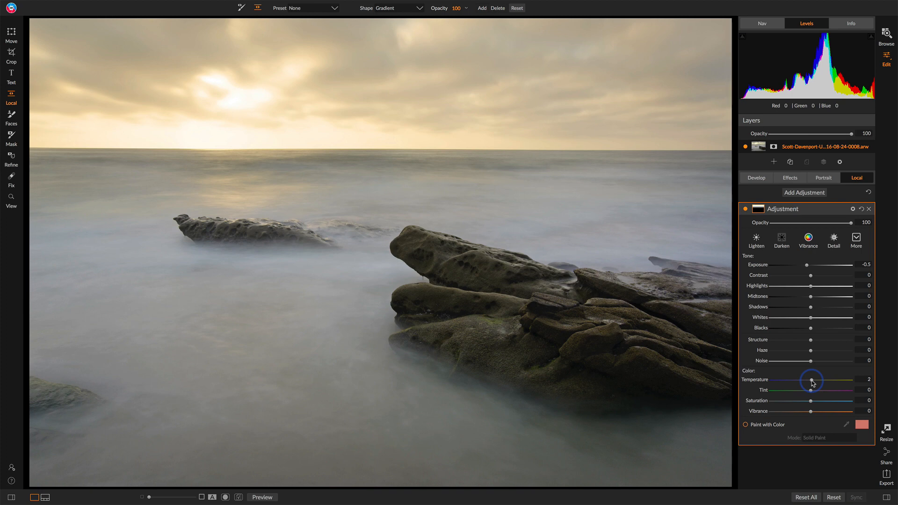
mouse_move(805, 194)
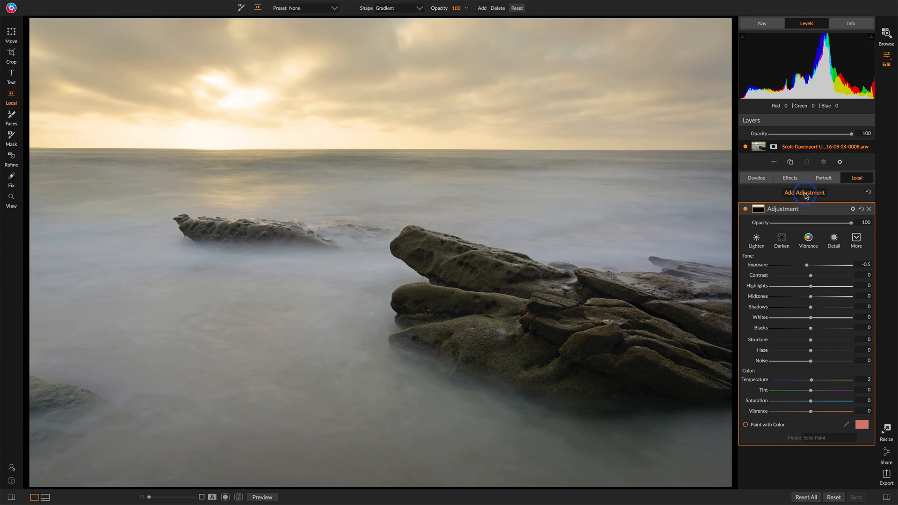
Add a second local adjustment and cool its Temperature to -15
left_click(804, 193)
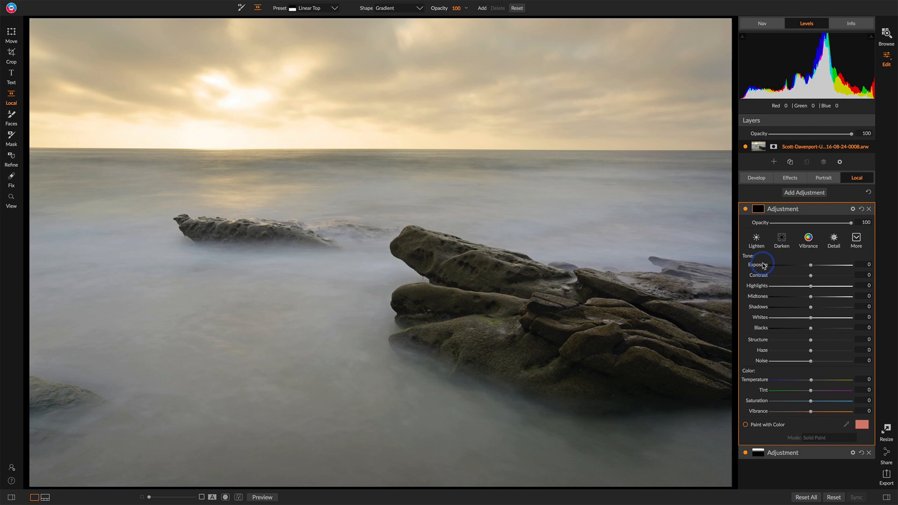
mouse_move(810, 382)
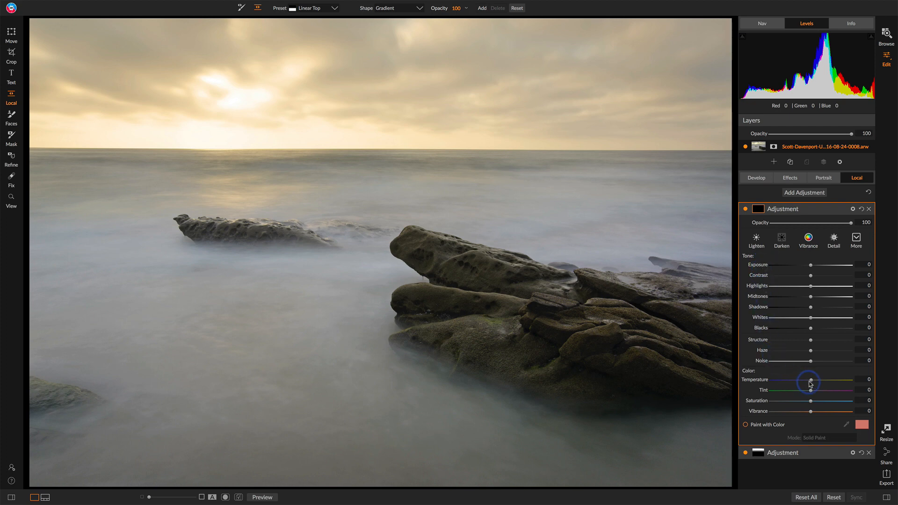
left_click_drag(809, 379, 805, 379)
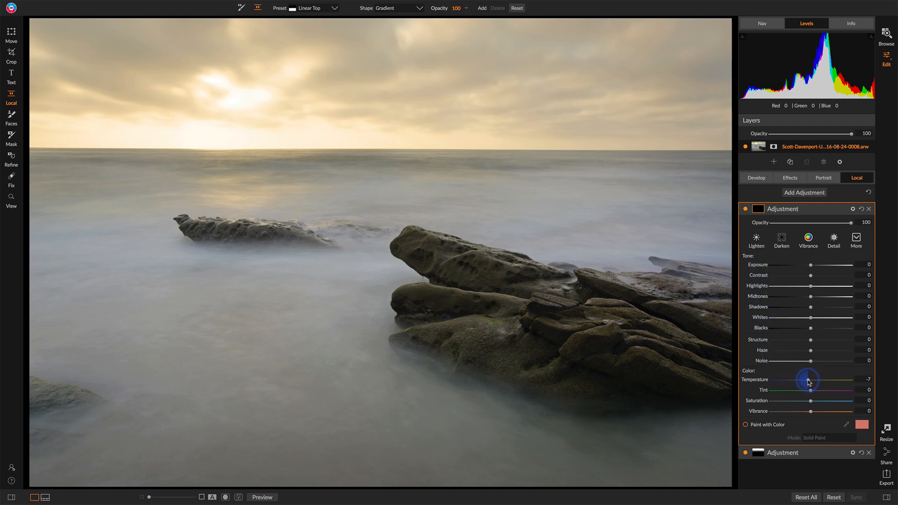
left_click_drag(808, 380, 804, 380)
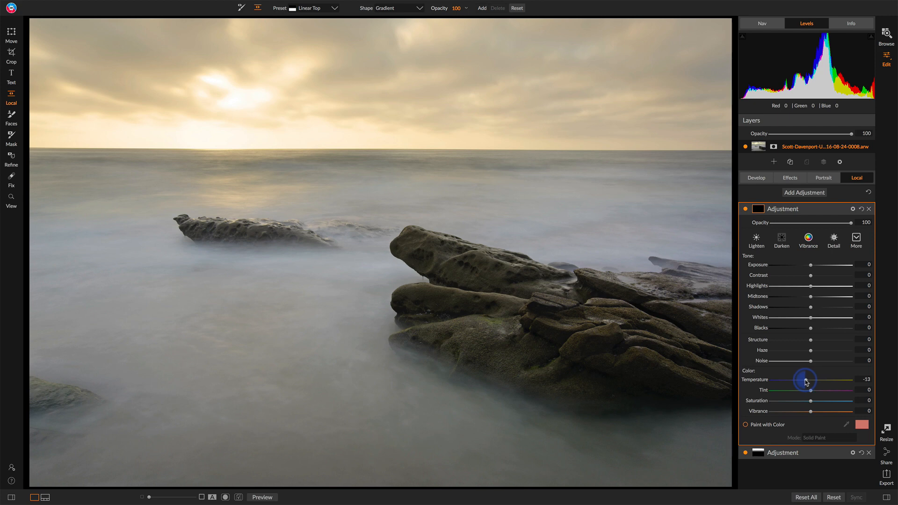
left_click_drag(800, 379, 799, 380)
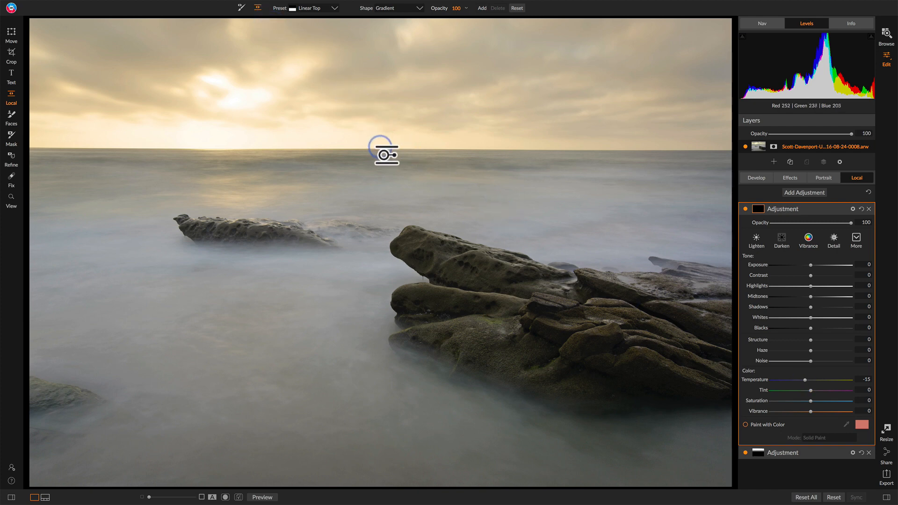
Place, rotate and flip the cooling gradient so it covers the water below the horizon
left_click_drag(384, 150, 411, 155)
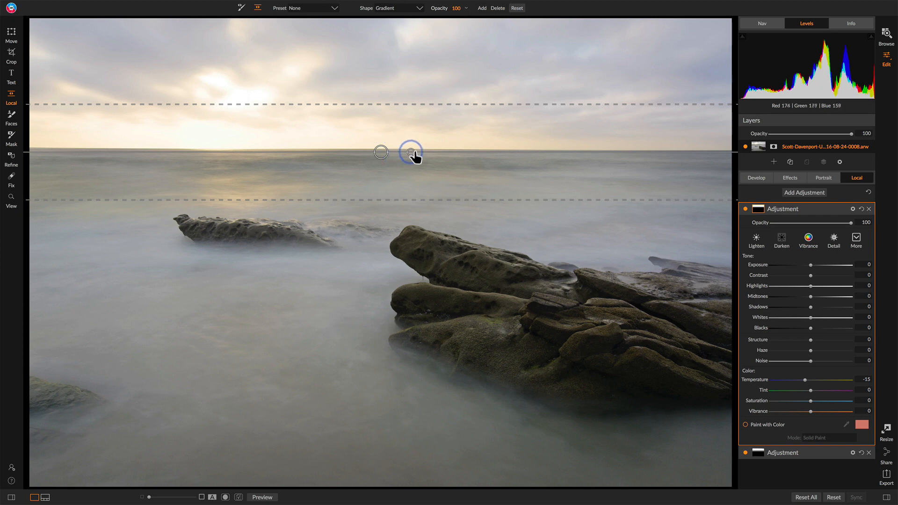
left_click_drag(411, 155, 347, 189)
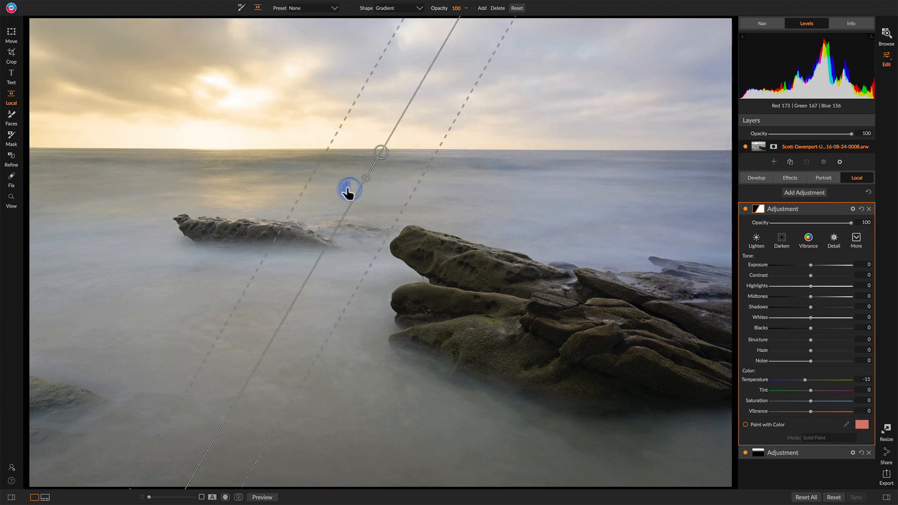
left_click(312, 8)
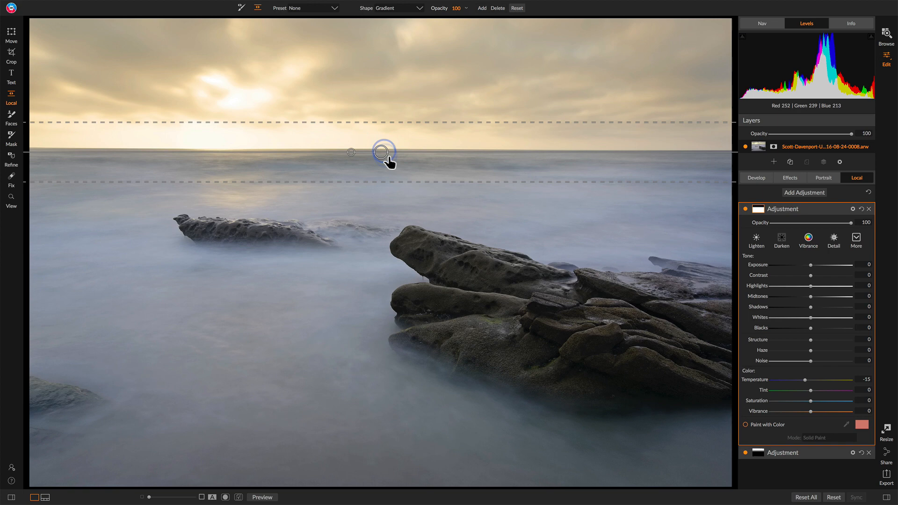
left_click_drag(384, 152, 381, 140)
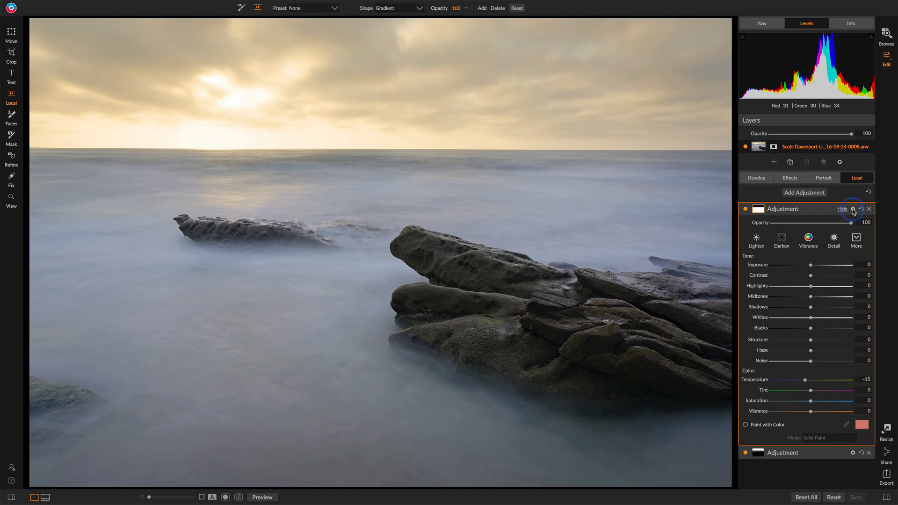
mouse_move(852, 209)
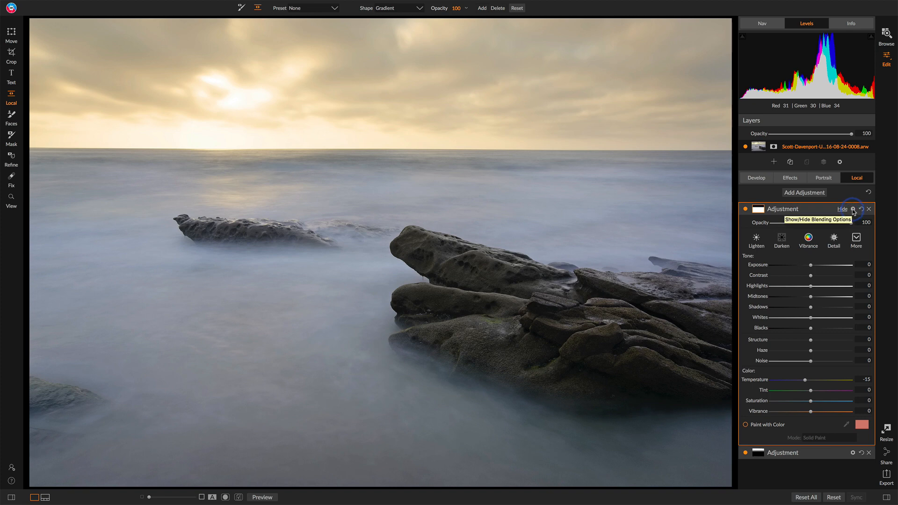
Try the cooling adjustment's Shadows blending at 64, compare it off and on, then reset Shadows to 0
left_click(854, 209)
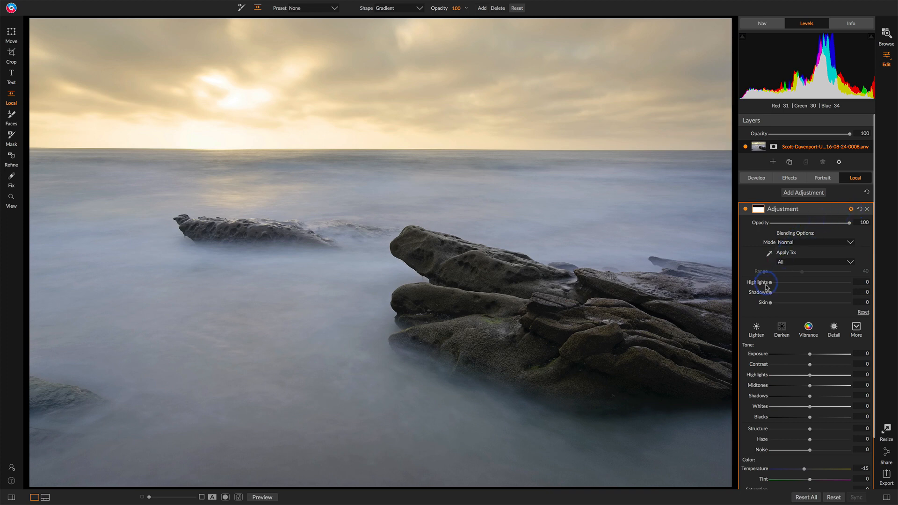
mouse_move(762, 302)
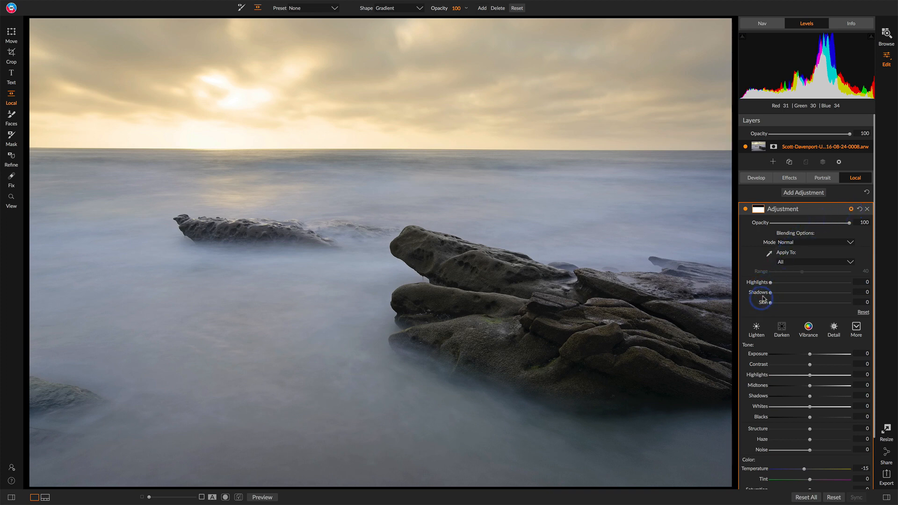
left_click_drag(764, 293, 772, 292)
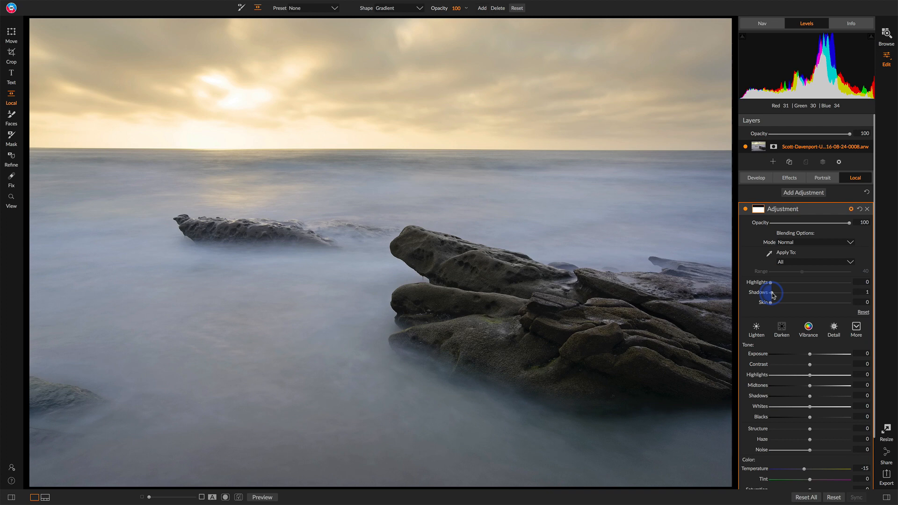
left_click_drag(774, 293, 823, 293)
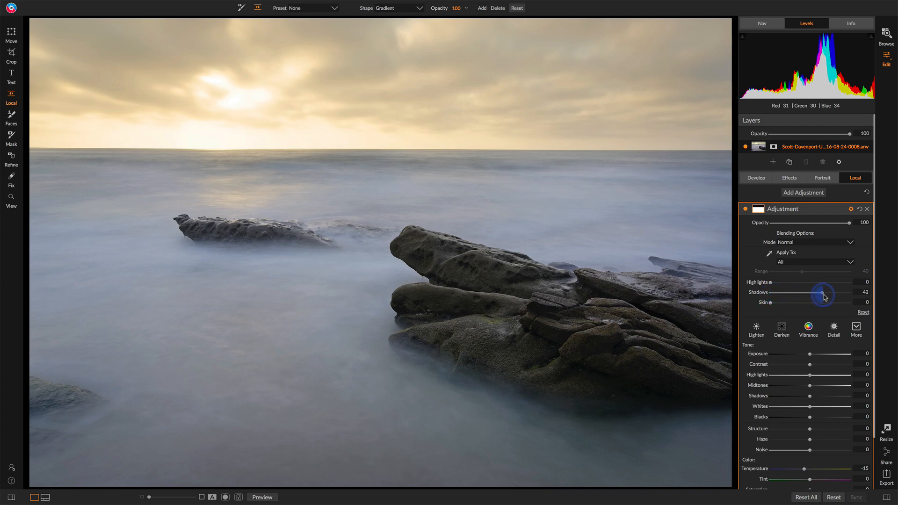
left_click_drag(824, 292, 848, 292)
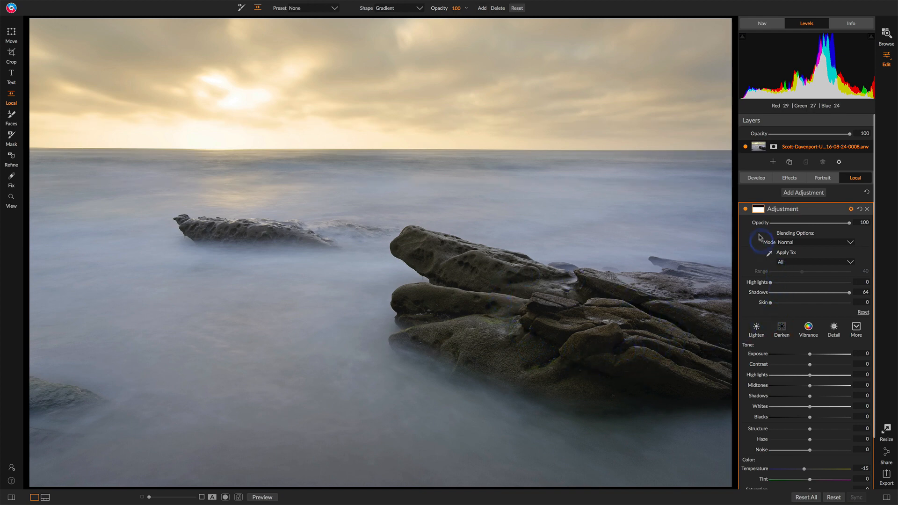
left_click(744, 209)
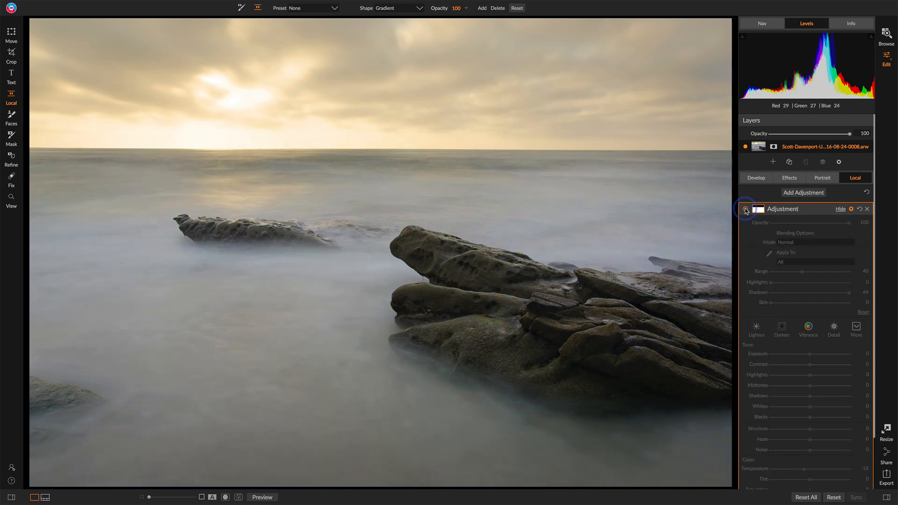
left_click(744, 209)
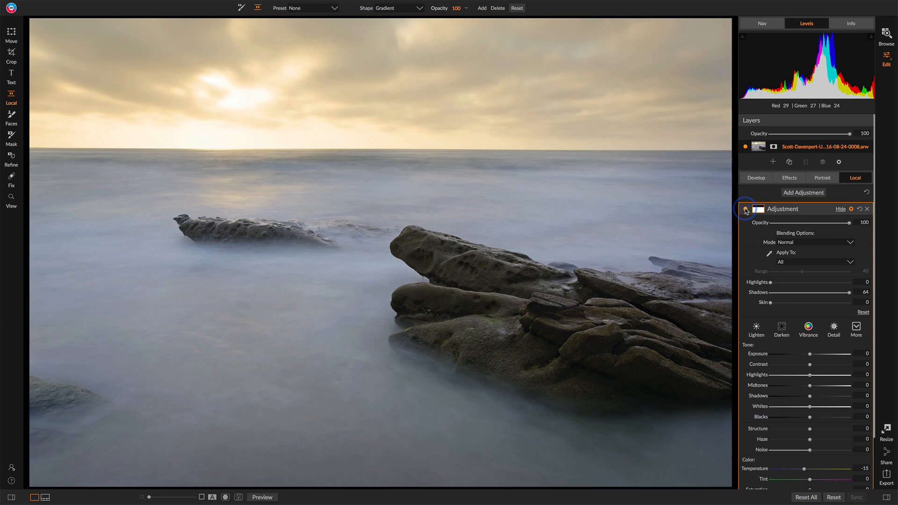
left_click_drag(850, 291, 773, 292)
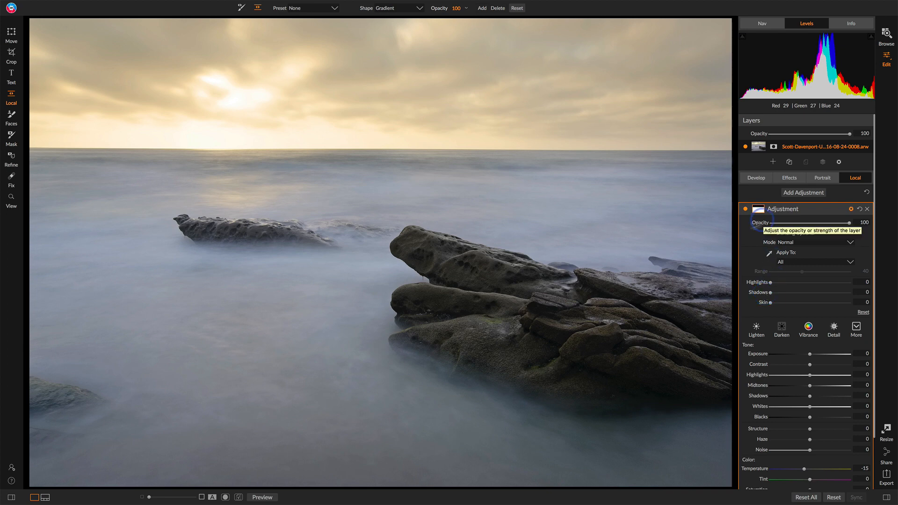
With Perfect Brush in Paint Out mode, brush the cooling off the large and lower rocks
left_click(241, 9)
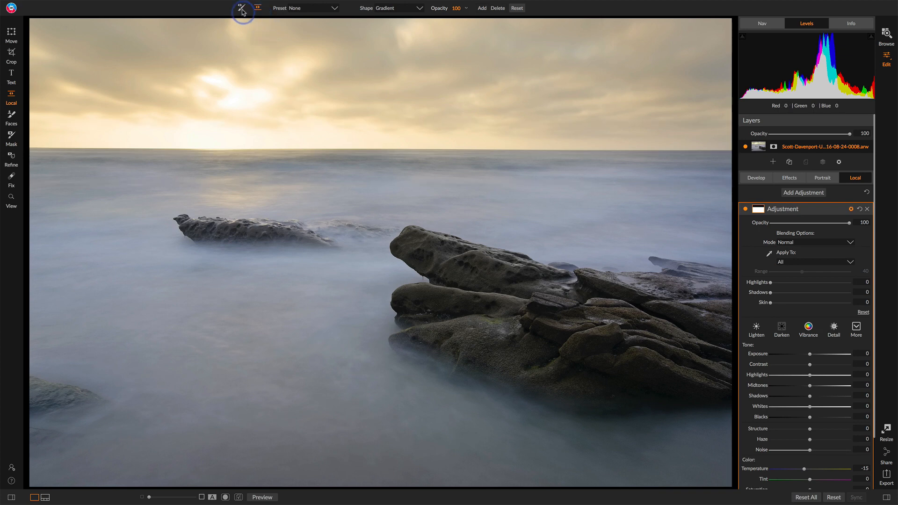
left_click(240, 8)
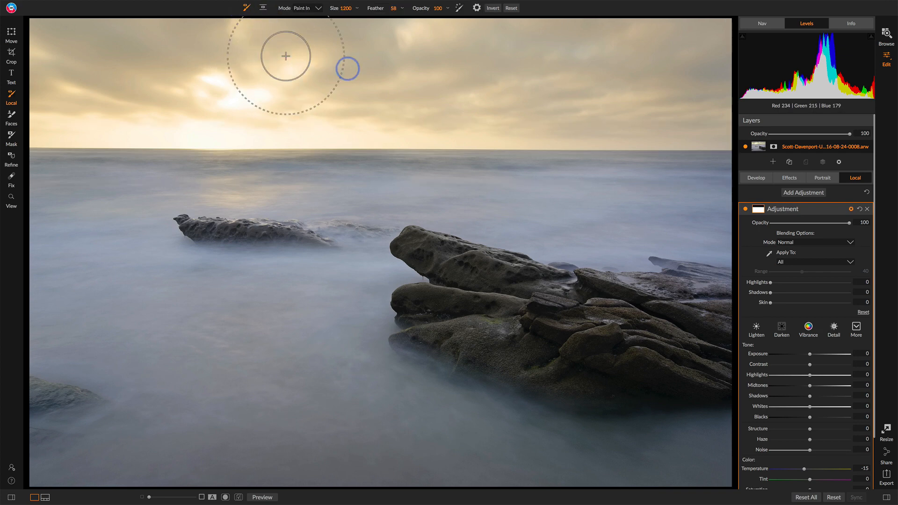
mouse_move(461, 8)
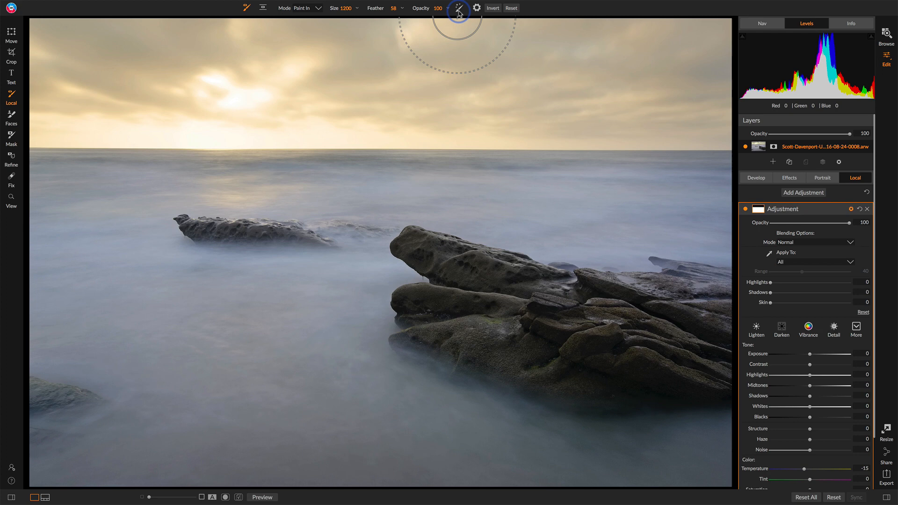
mouse_move(459, 9)
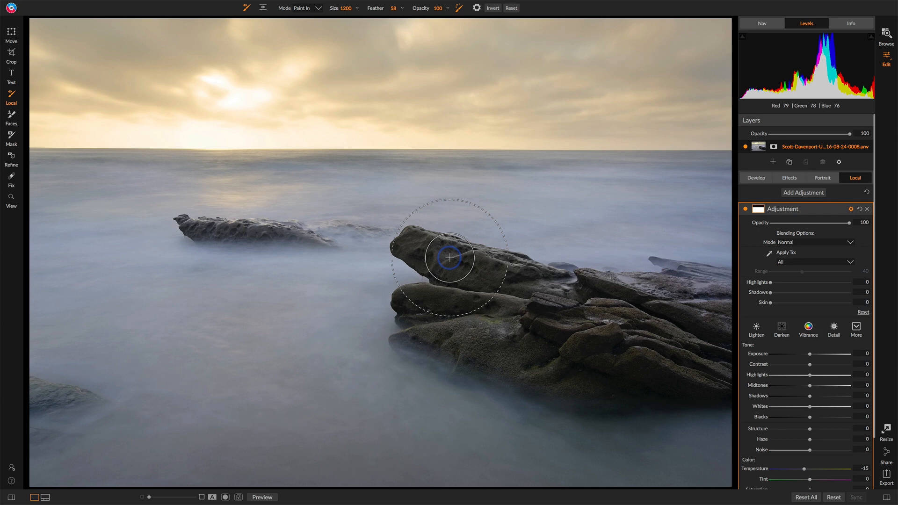
left_click(320, 9)
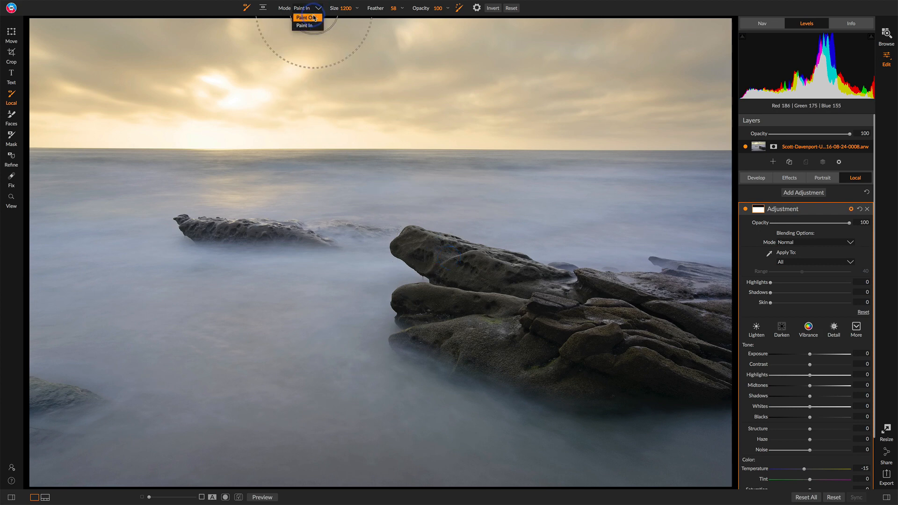
left_click(306, 17)
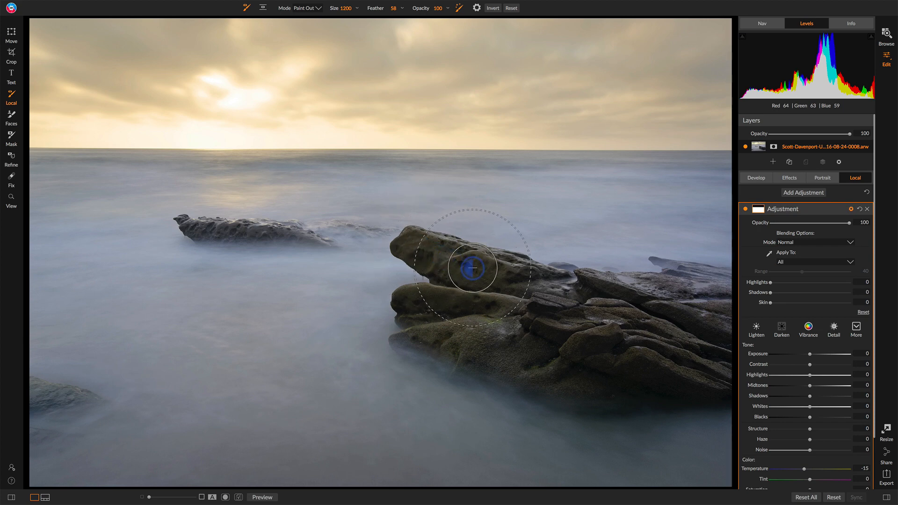
left_click_drag(471, 267, 482, 300)
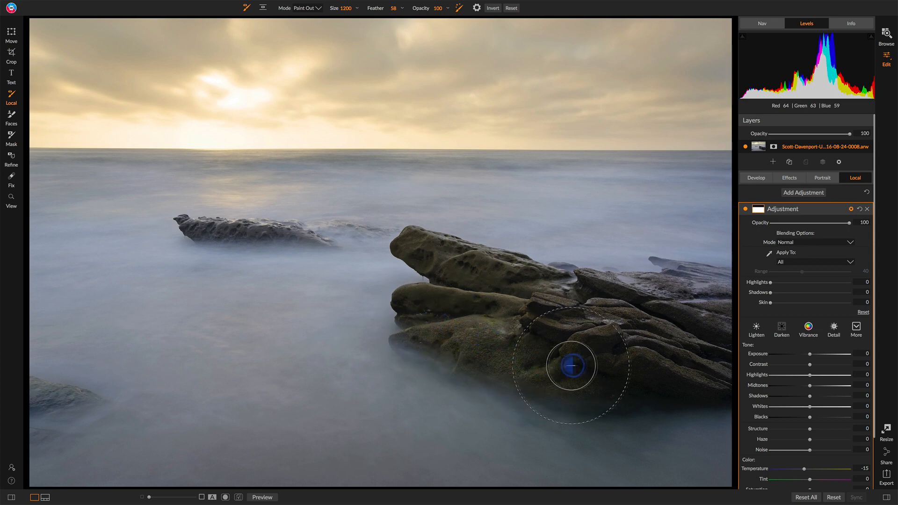
left_click_drag(571, 366, 667, 358)
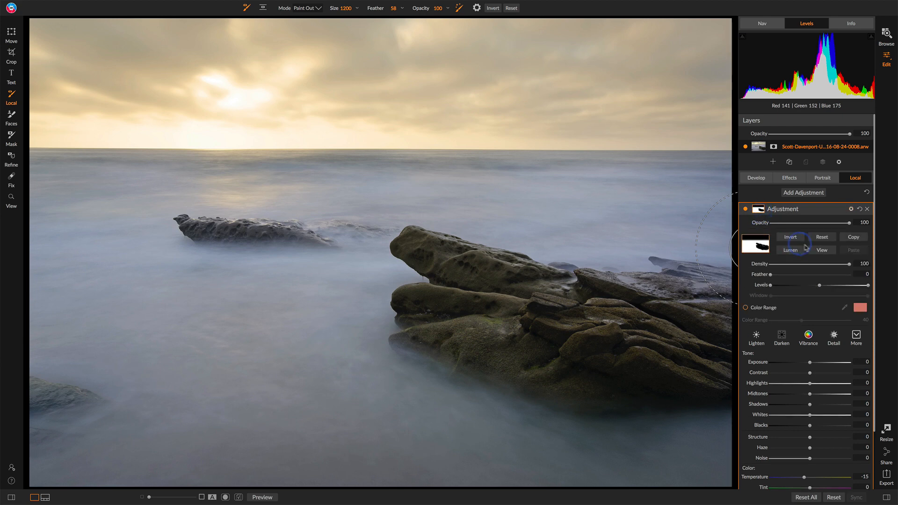
Show the black-and-white mask and clean up the mask along the rock's right edge
left_click(822, 250)
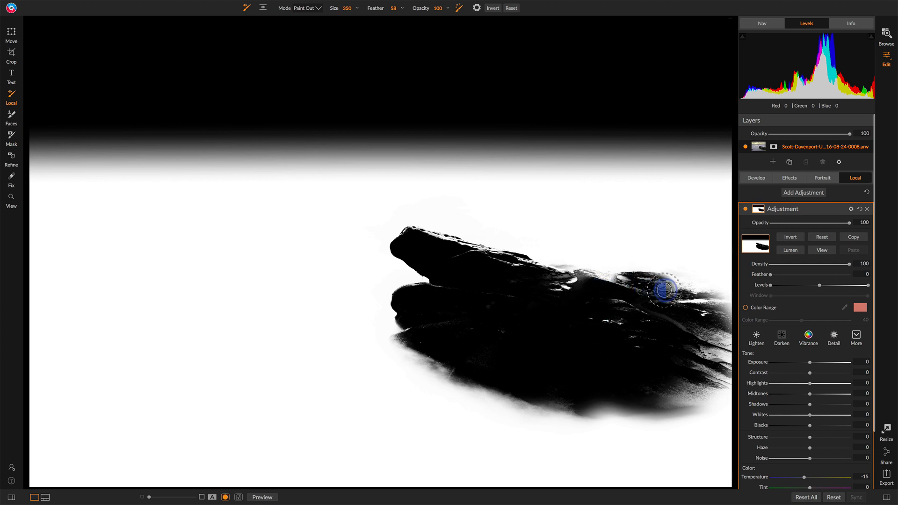
left_click_drag(661, 291, 699, 334)
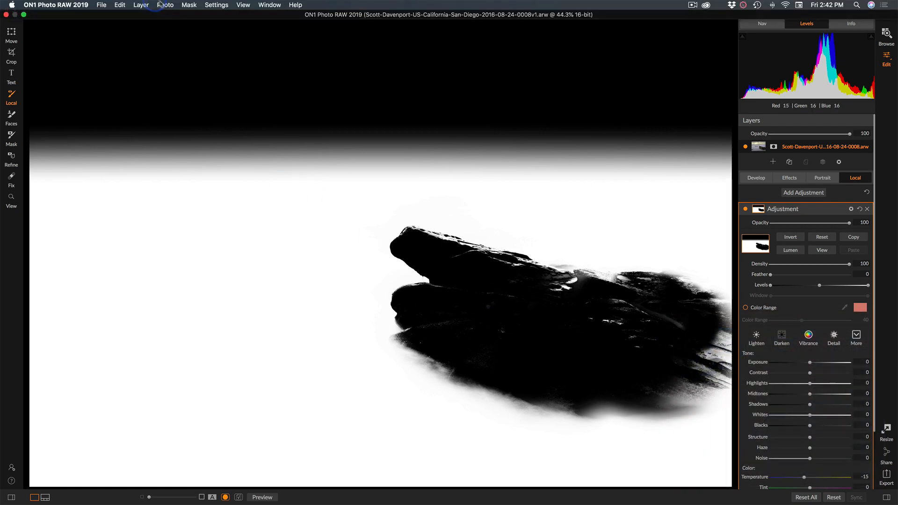
In red overlay view, touch up the large rock's edges and paint cooling off the small left rock
left_click(188, 5)
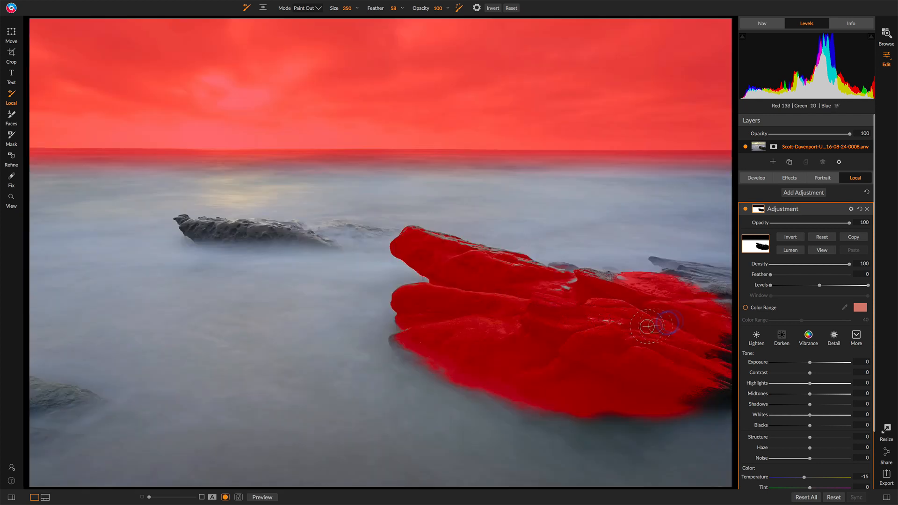
left_click_drag(647, 327, 733, 292)
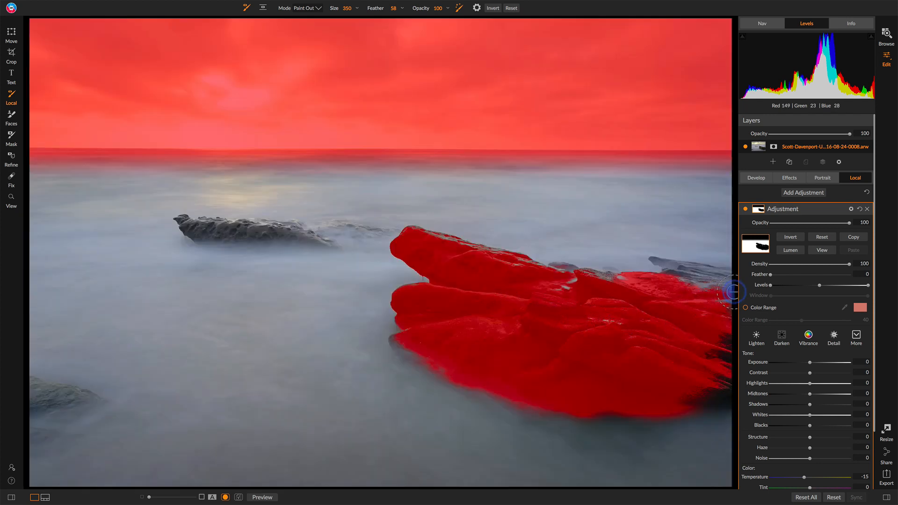
left_click_drag(733, 292, 723, 388)
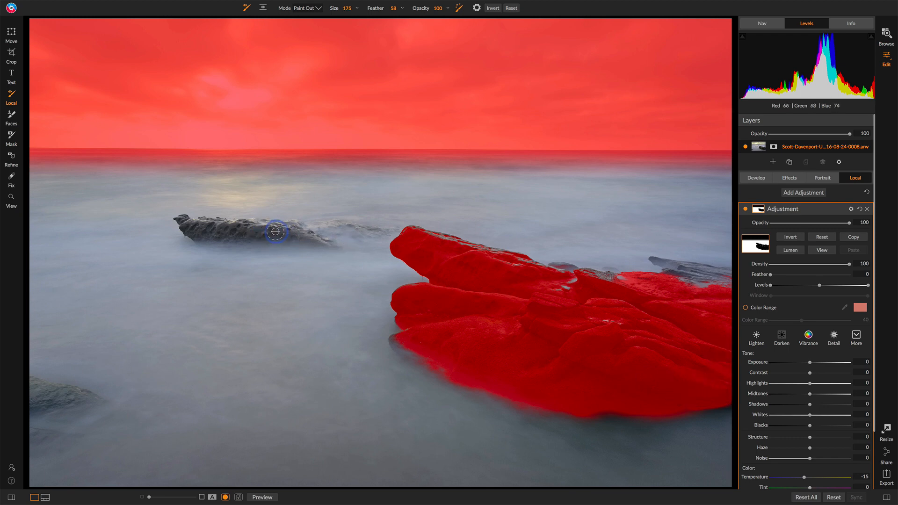
left_click_drag(276, 231, 228, 233)
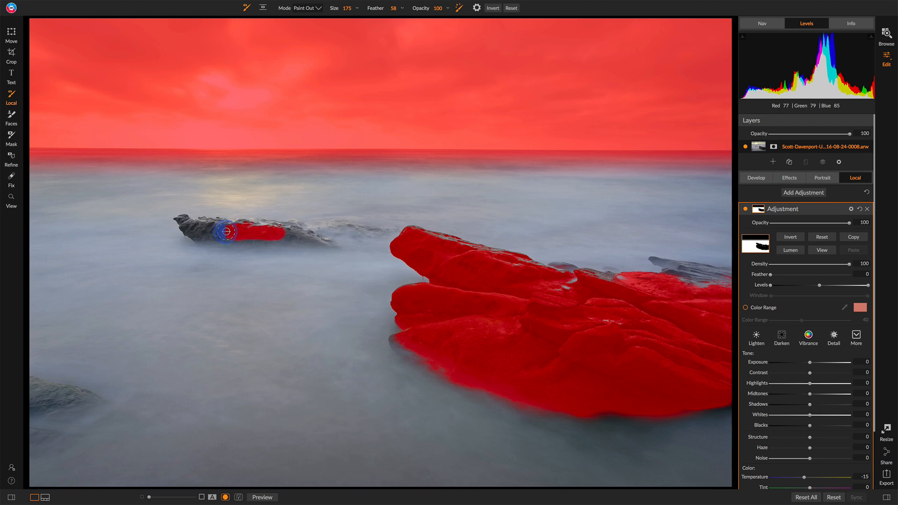
left_click_drag(227, 232, 186, 222)
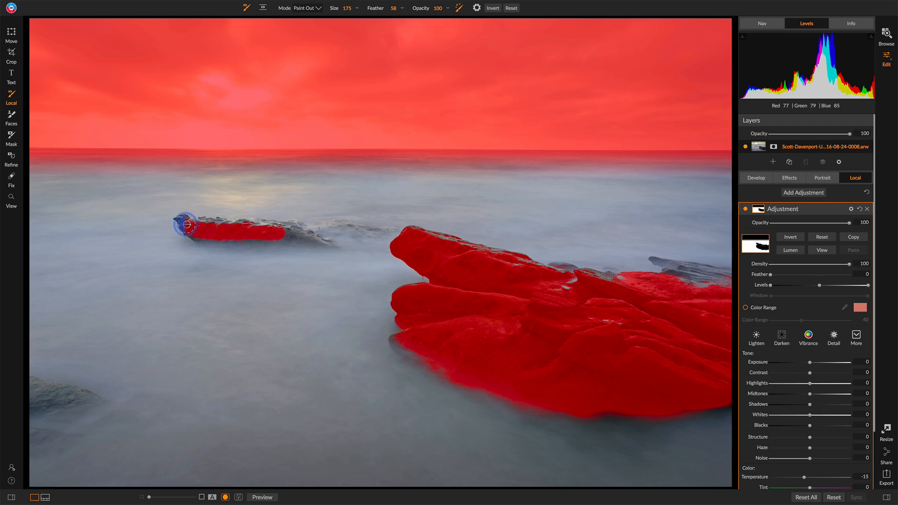